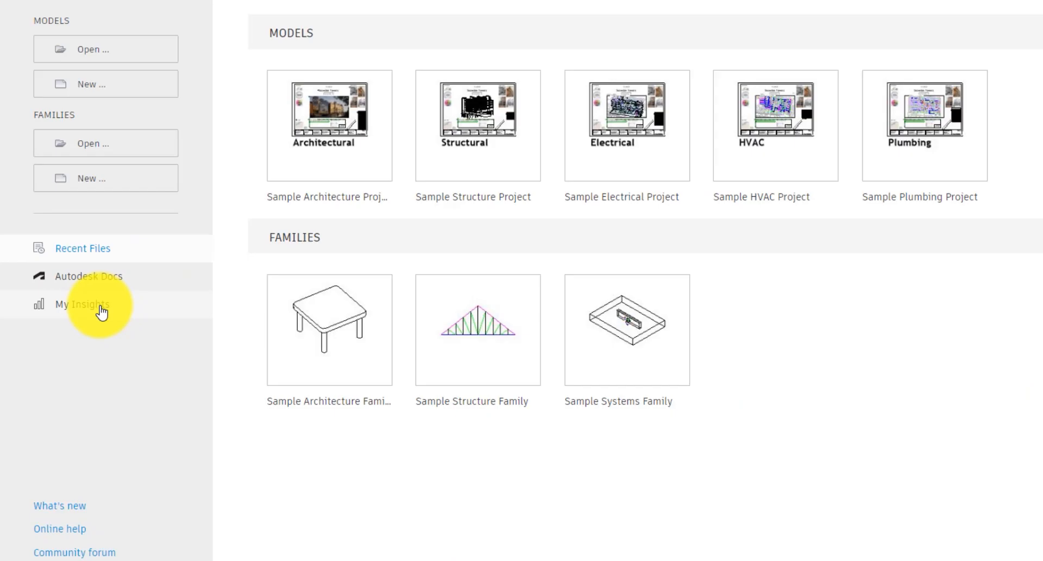
# - Review personal usage insights and the Render command recommendation on the home screen
pyautogui.click(81, 305)
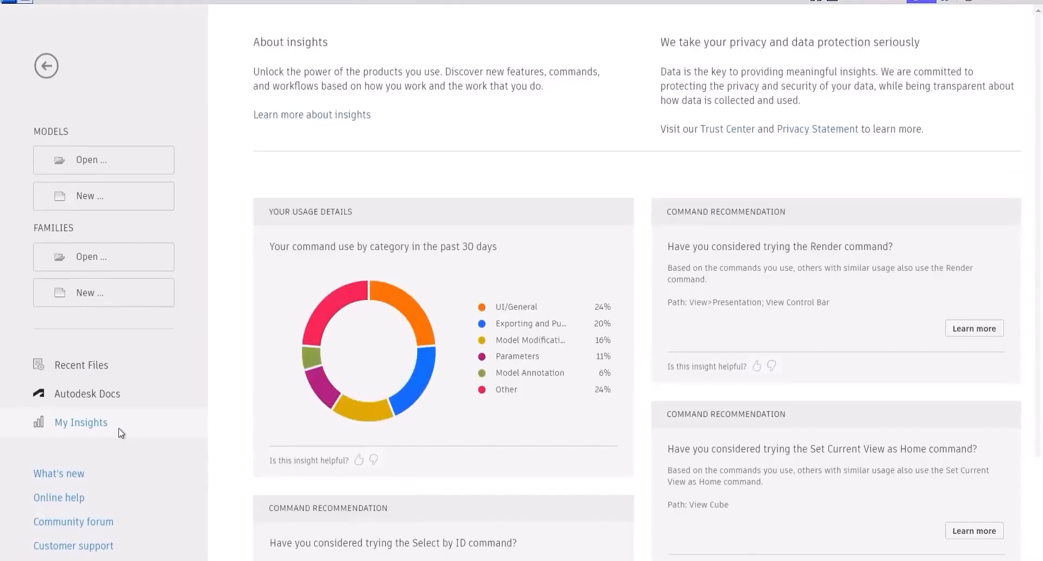
pyautogui.moveTo(322, 355)
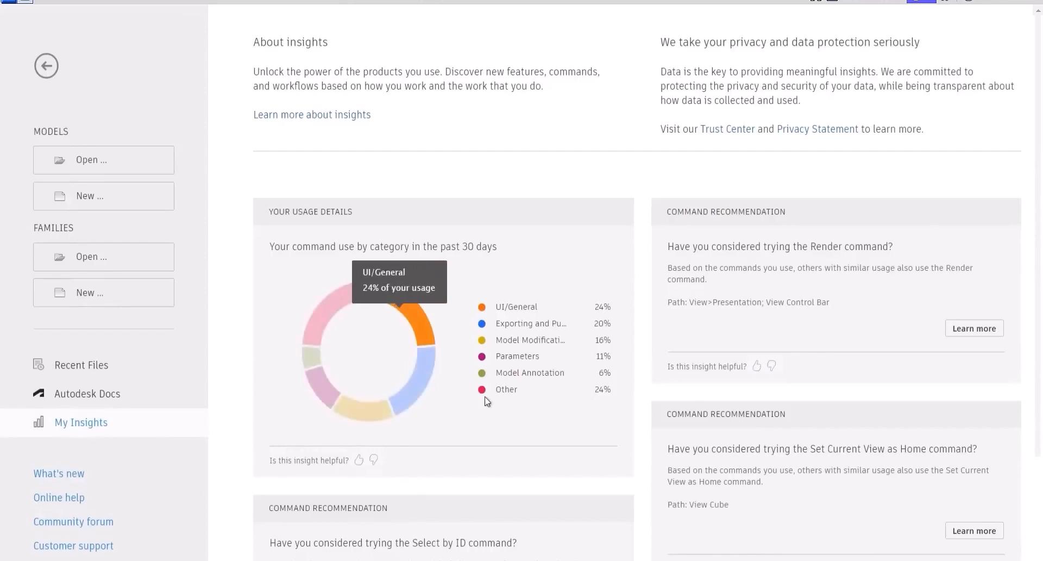
pyautogui.moveTo(757, 366)
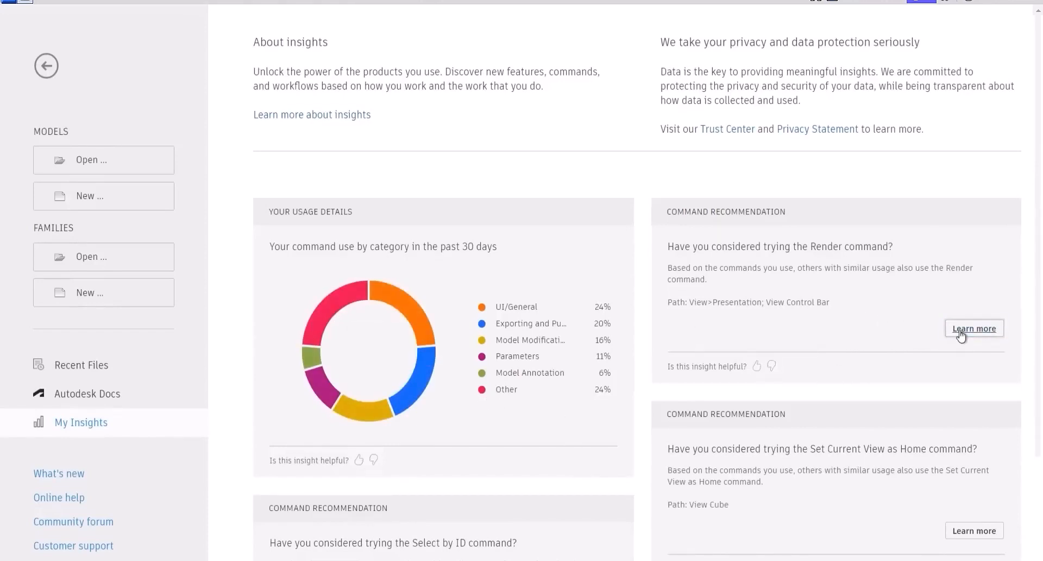
pyautogui.click(974, 328)
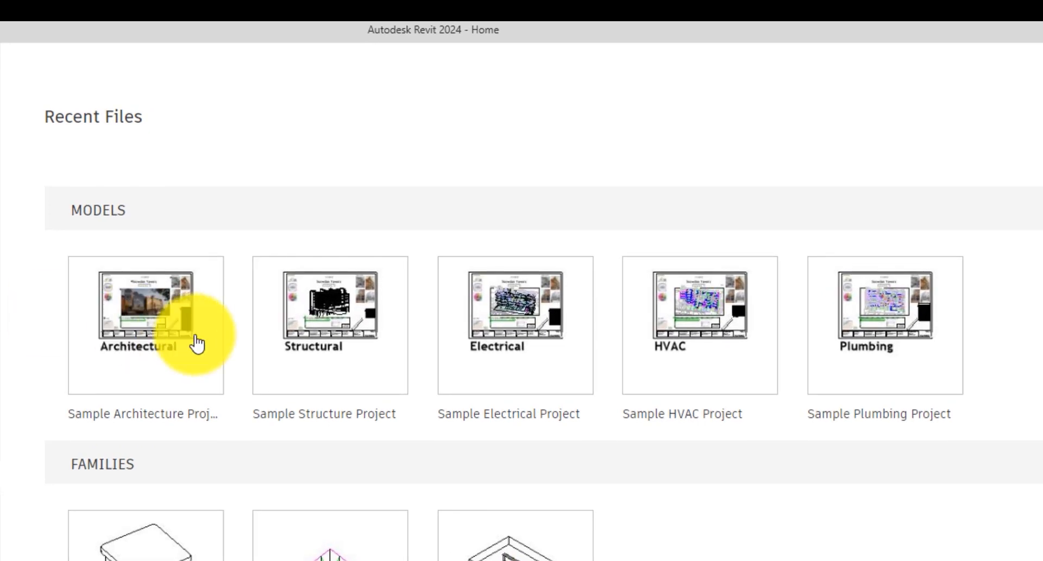
# - Create a new project model from the Imperial Multi-discipline template
pyautogui.click(9, 25)
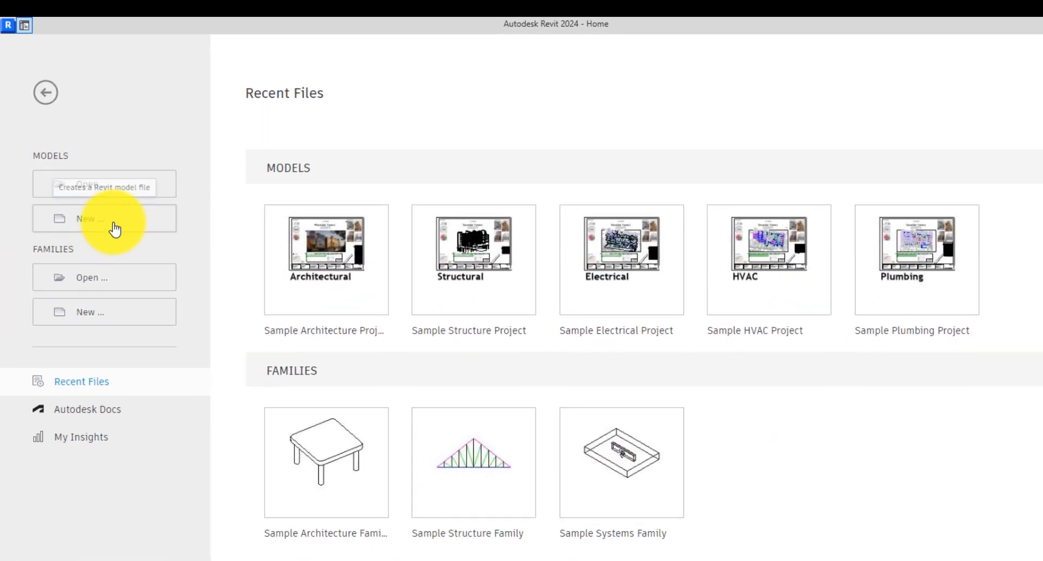
pyautogui.click(104, 219)
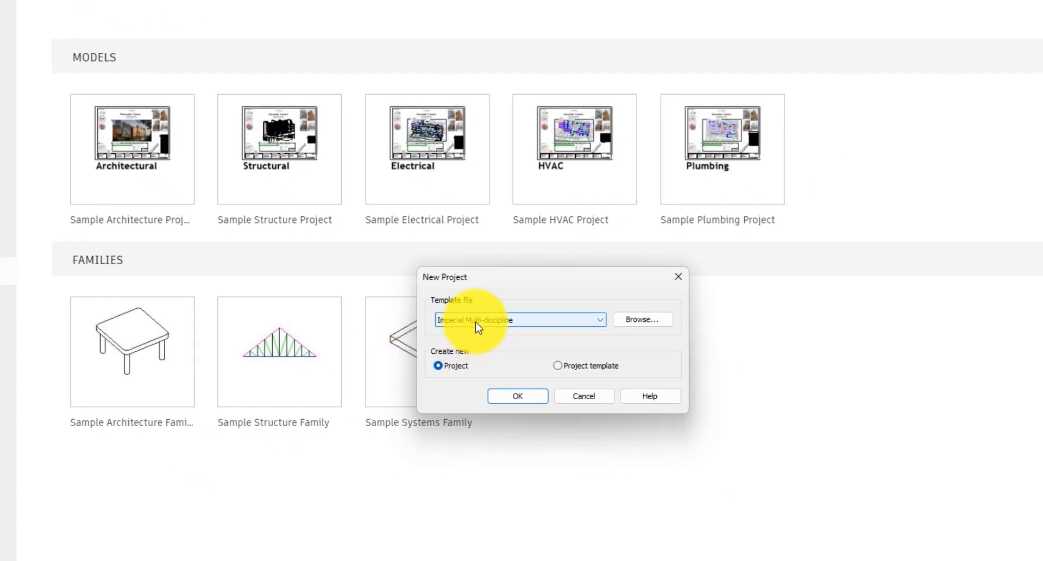
pyautogui.click(598, 319)
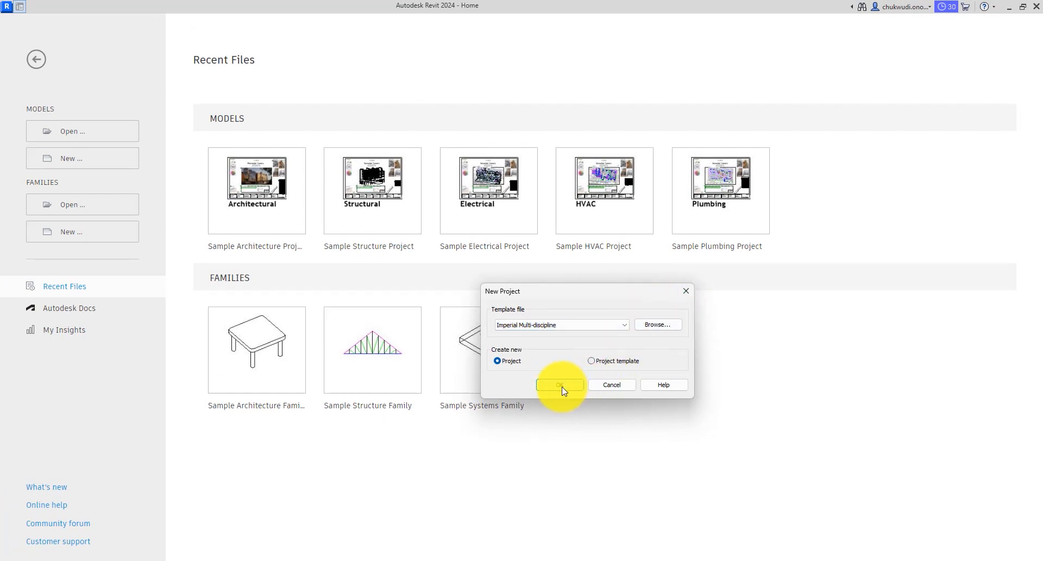
pyautogui.click(559, 384)
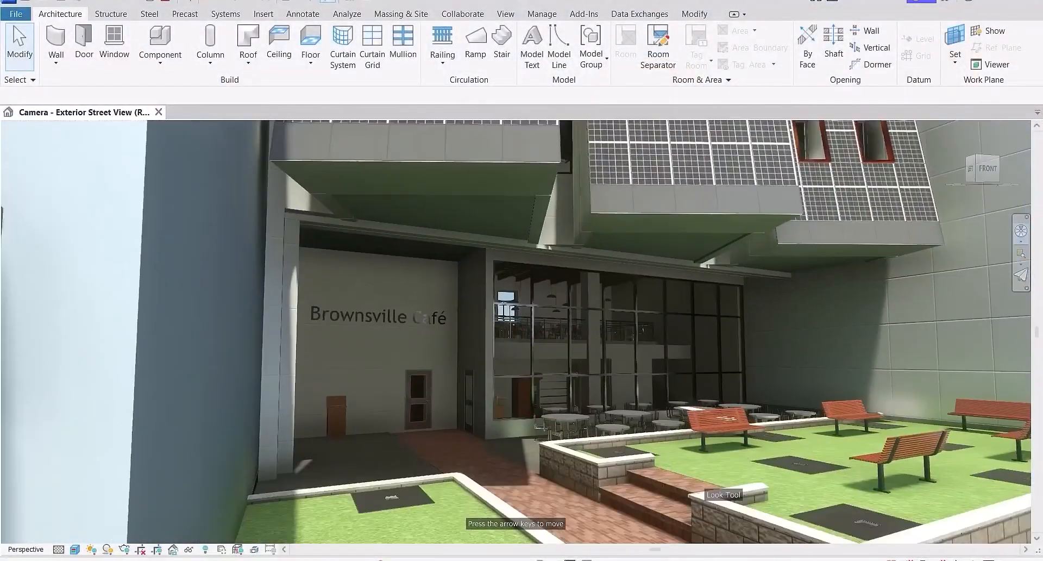
# - Load the Snowdon Towers Sample Architectural project and return to its G000 - Cover sheet
pyautogui.click(181, 100)
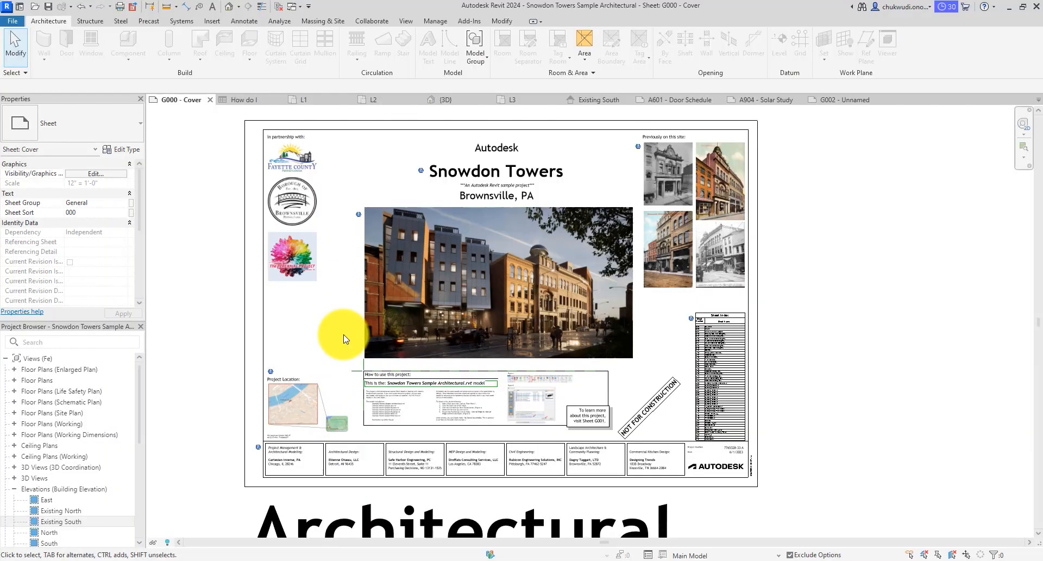
pyautogui.moveTo(140, 343)
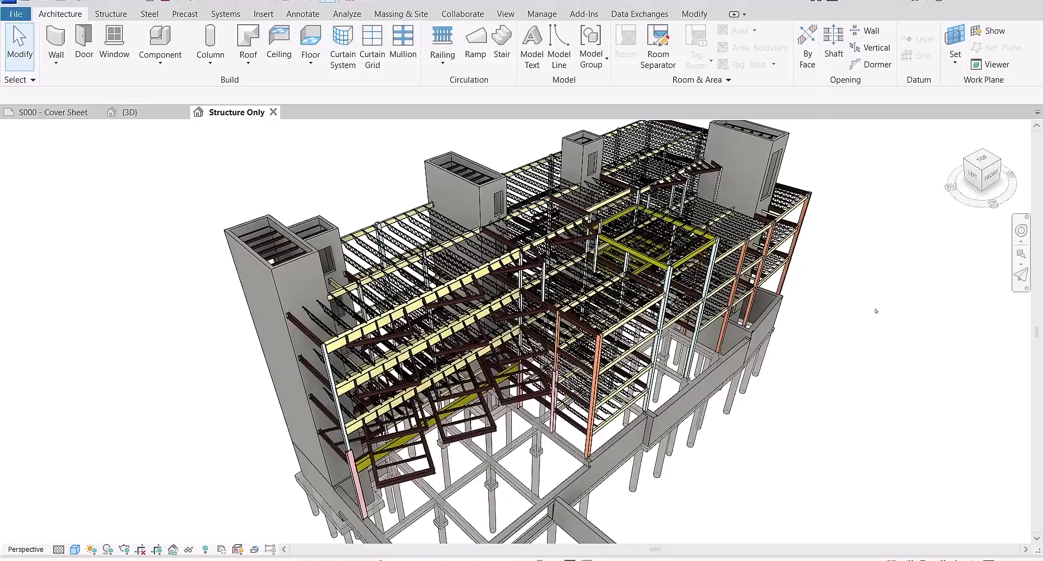
pyautogui.click(506, 13)
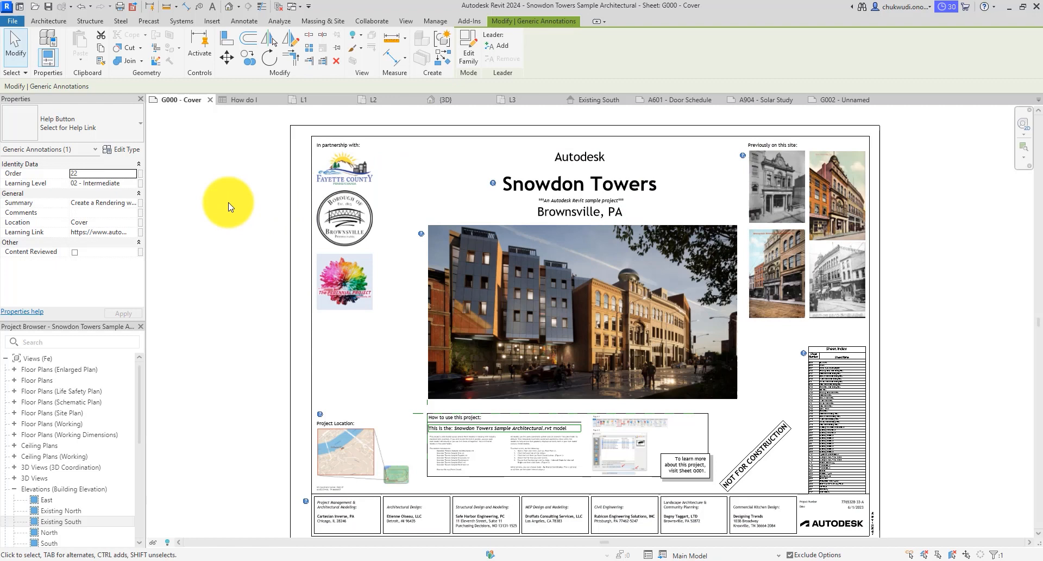
# - Browse the How do I? schedule, then switch to the L1 floor plan view
pyautogui.click(247, 100)
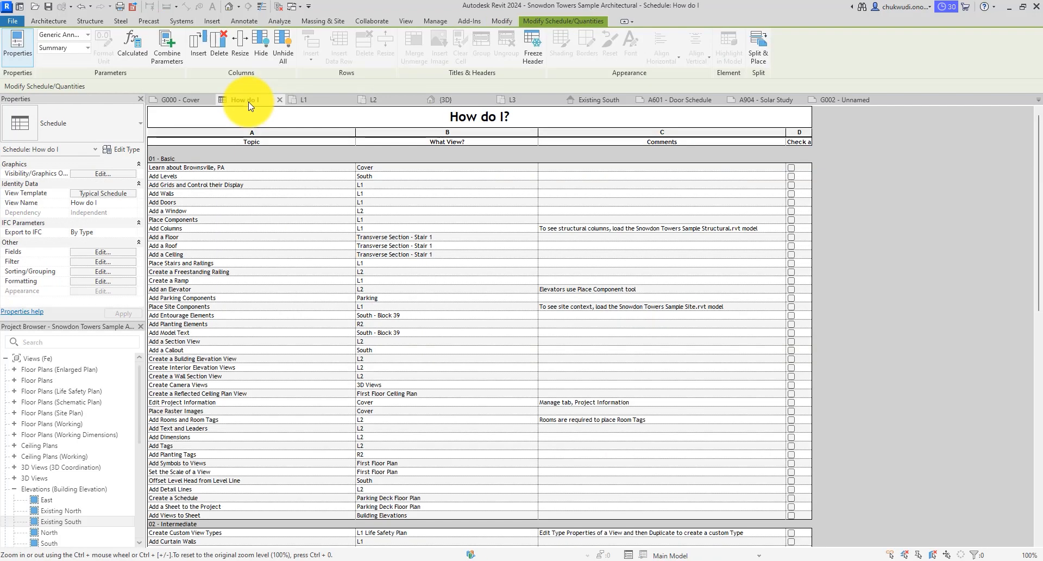
pyautogui.scroll(-3)
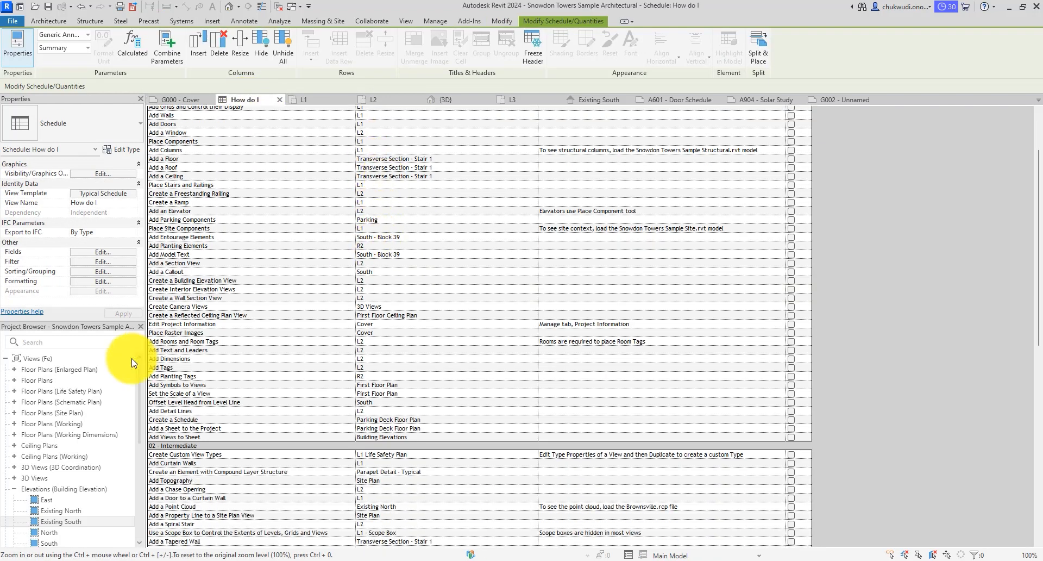
pyautogui.scroll(3)
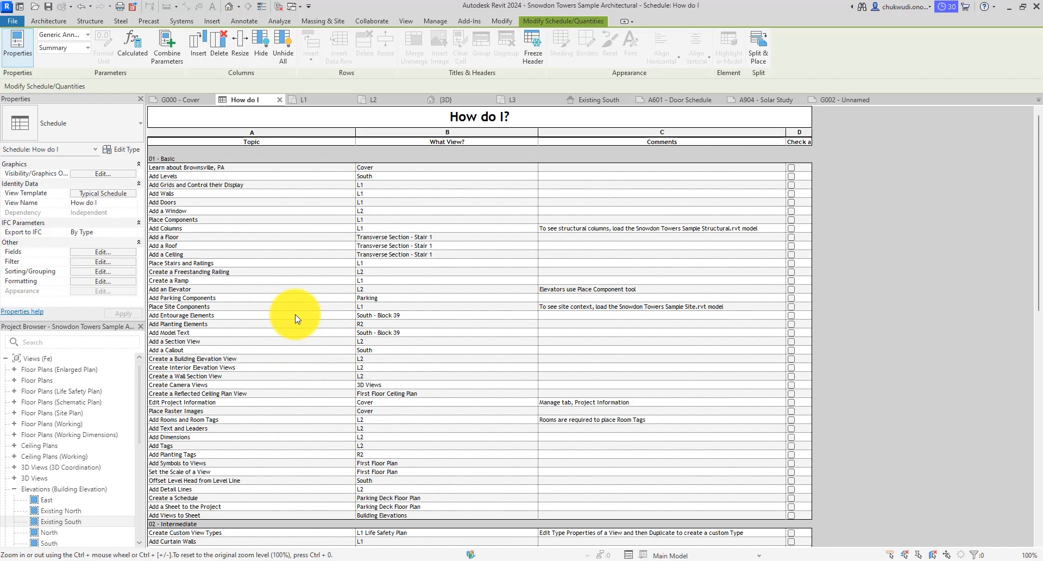
pyautogui.moveTo(891, 331)
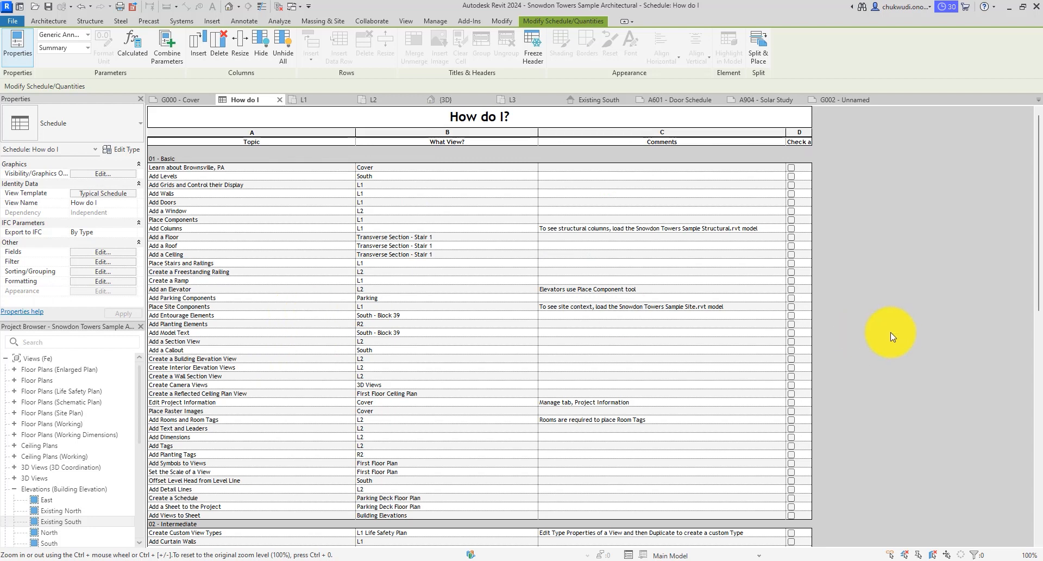
pyautogui.moveTo(333, 250)
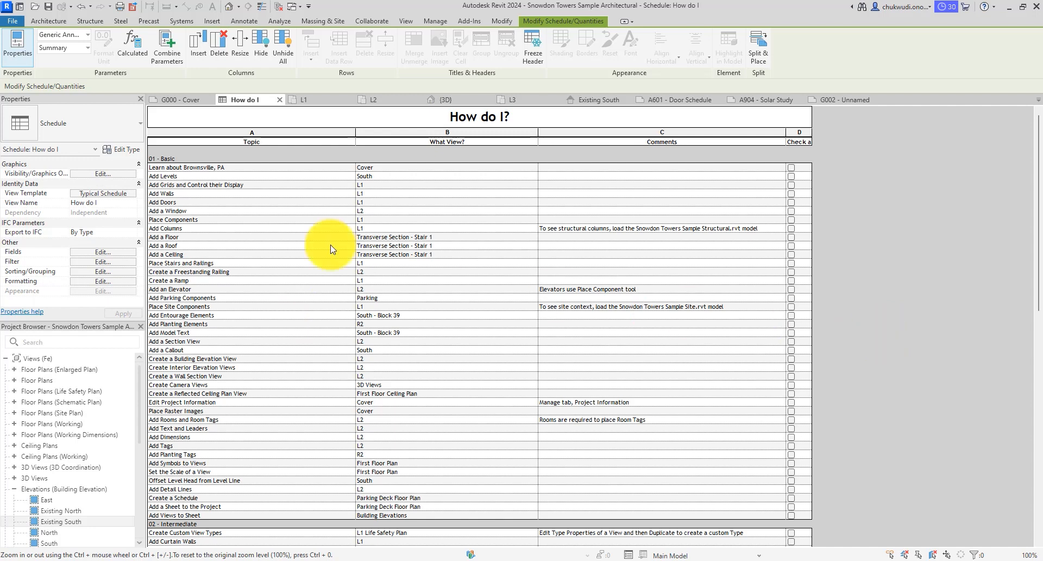
pyautogui.click(303, 99)
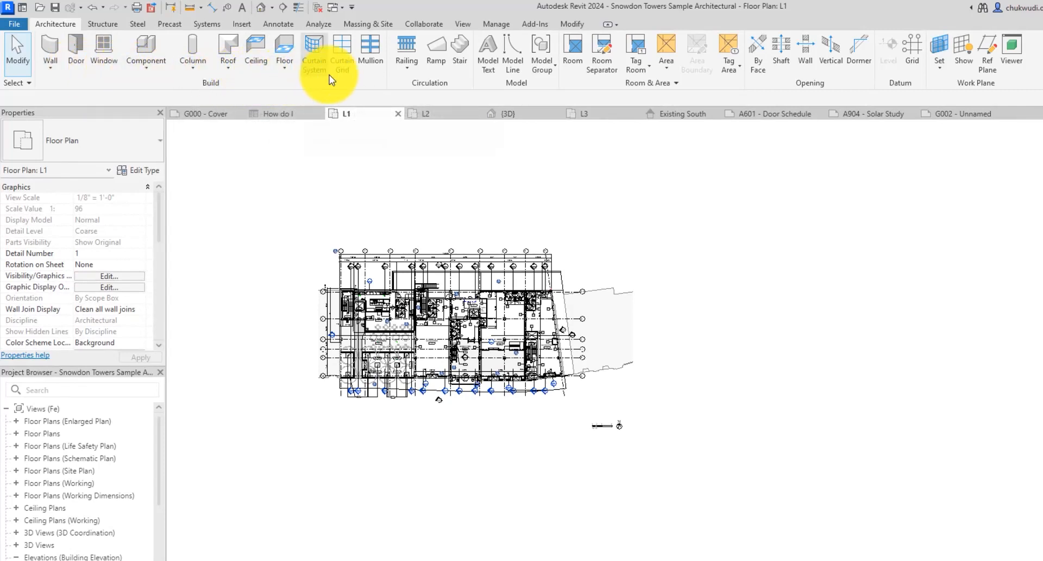
pyautogui.moveTo(561, 97)
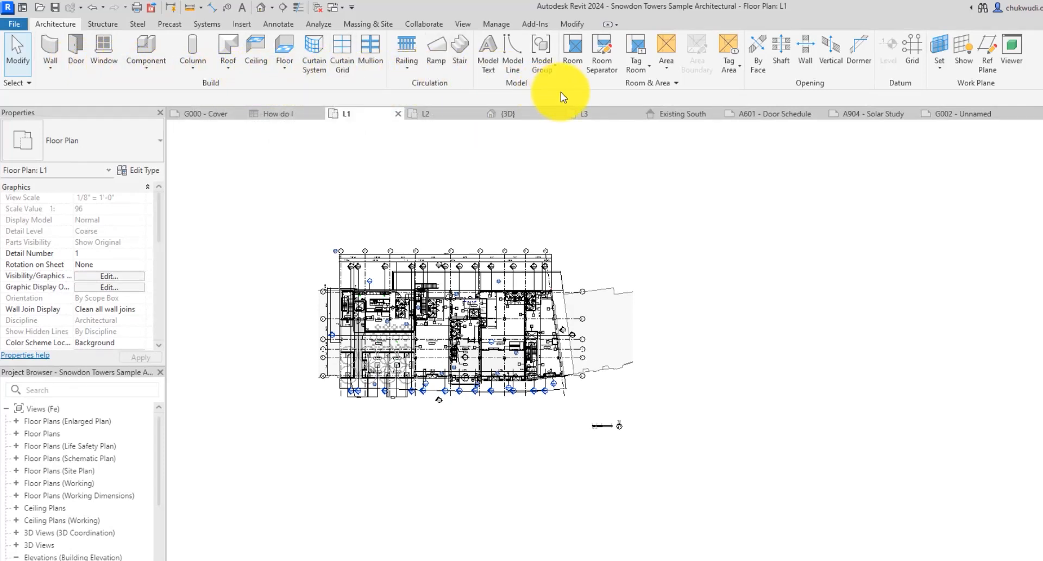
pyautogui.moveTo(376, 186)
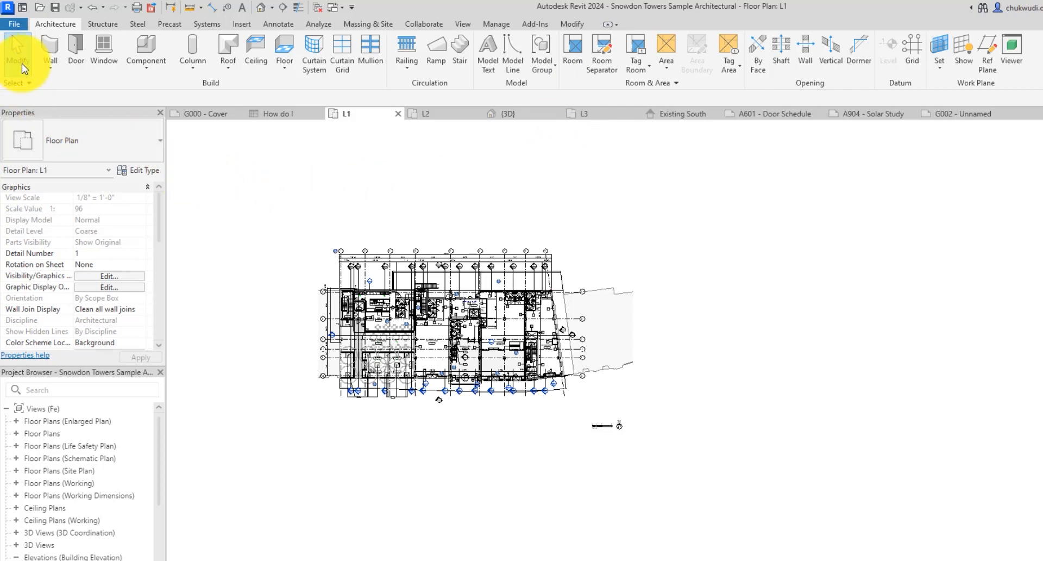
pyautogui.moveTo(114, 79)
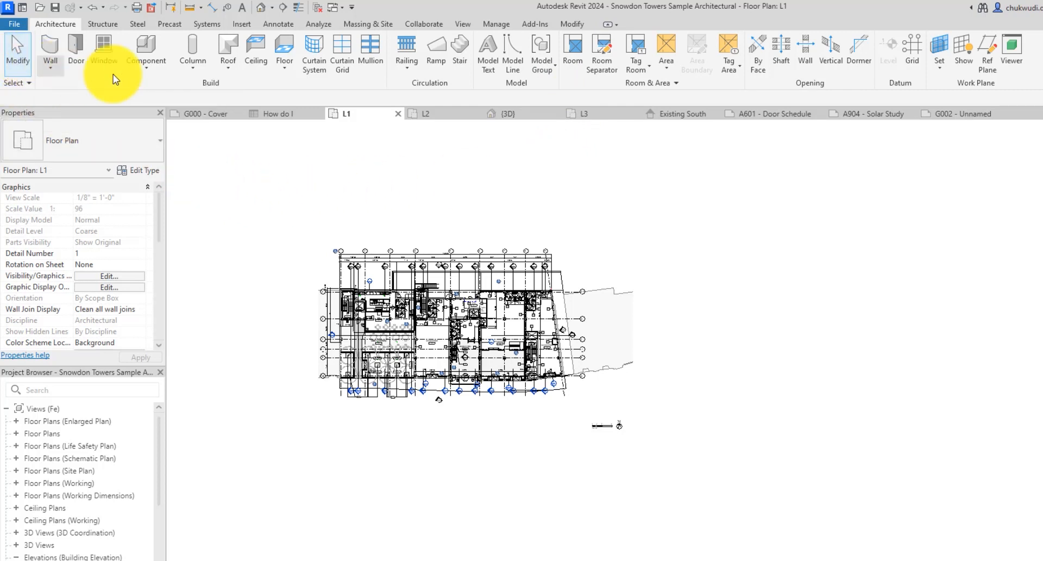
# - Browse the Modify and Architecture ribbon command sets over the L1 plan
pyautogui.click(571, 24)
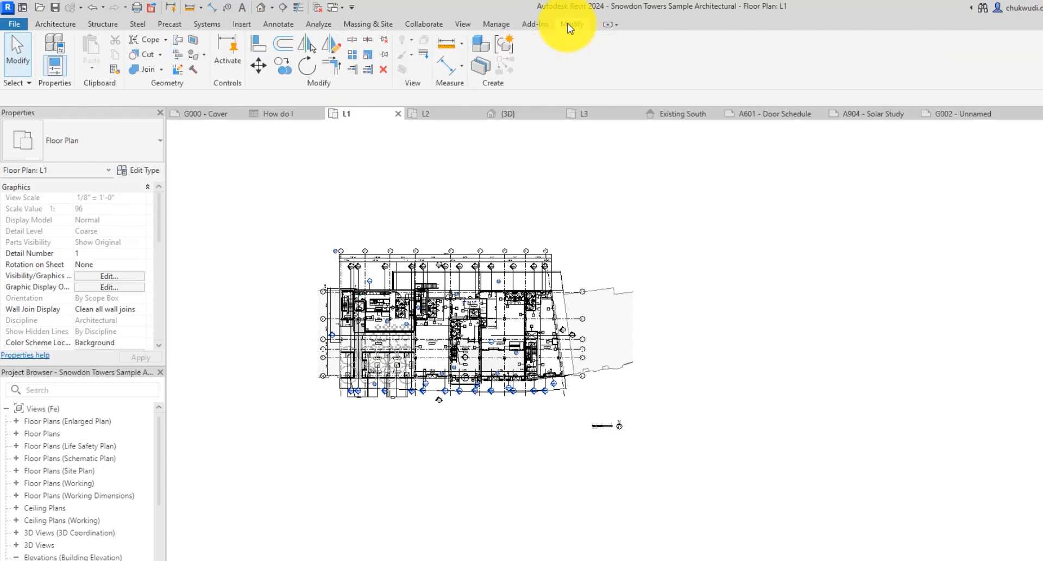
pyautogui.moveTo(475, 83)
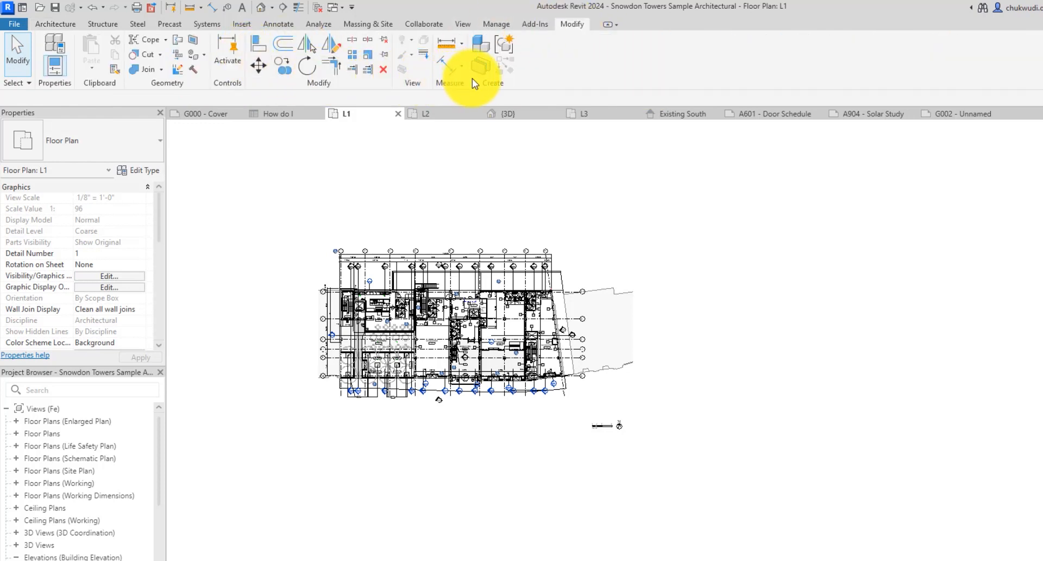
pyautogui.click(484, 23)
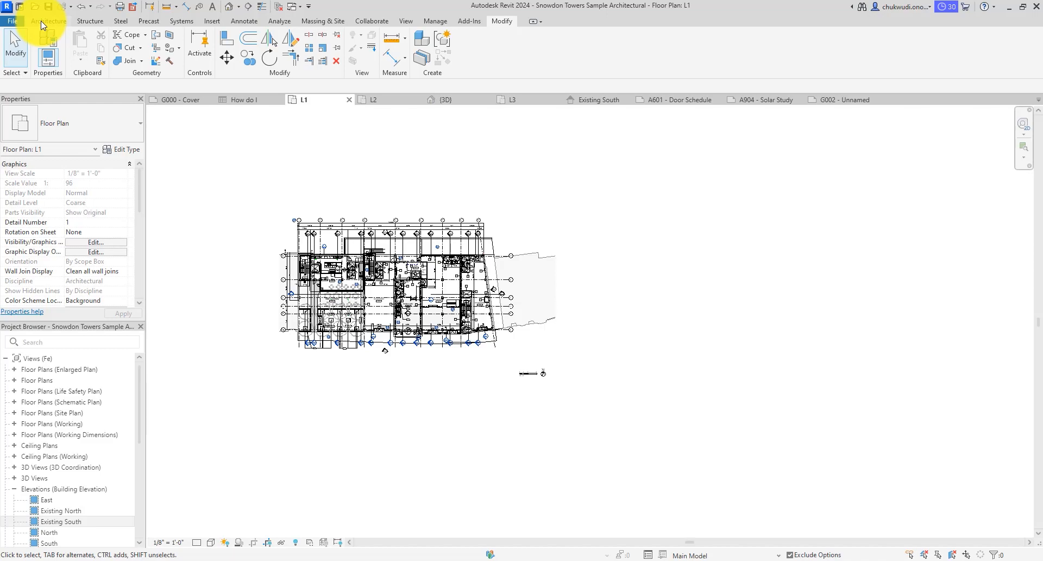
pyautogui.click(49, 20)
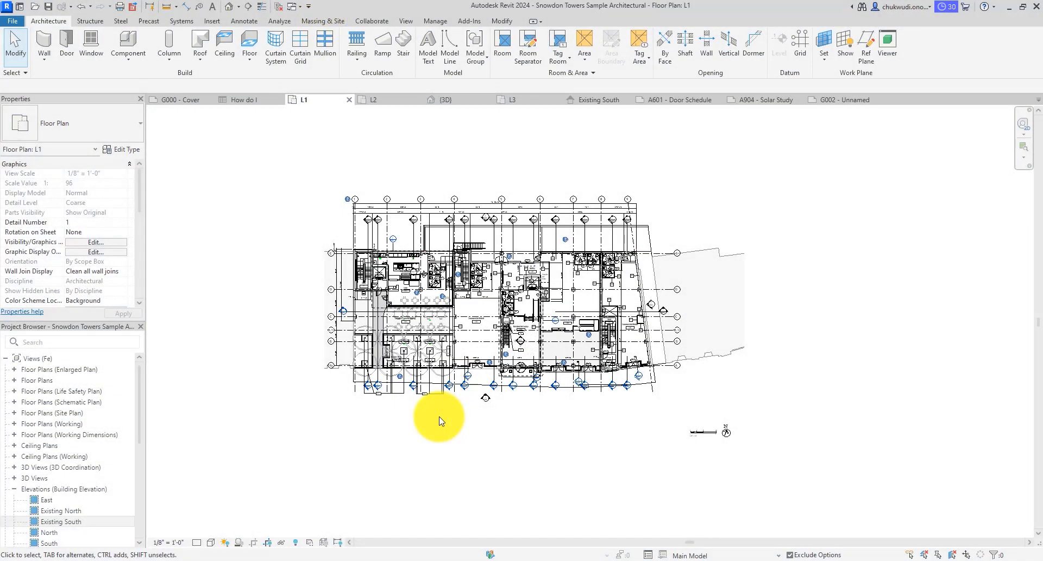
# - Bring up the Options dialog from the File menu
pyautogui.click(12, 21)
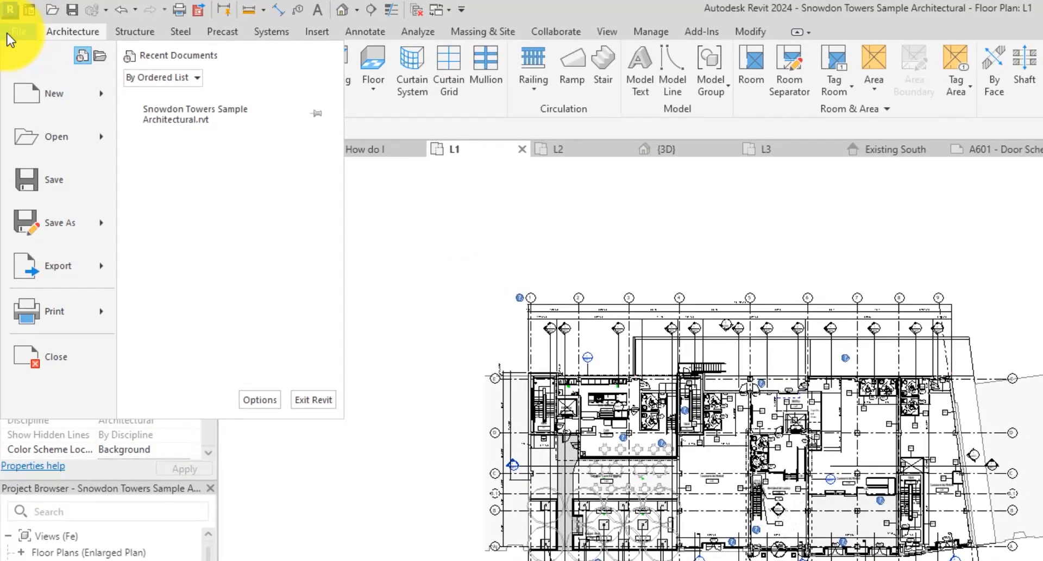
pyautogui.moveTo(259, 399)
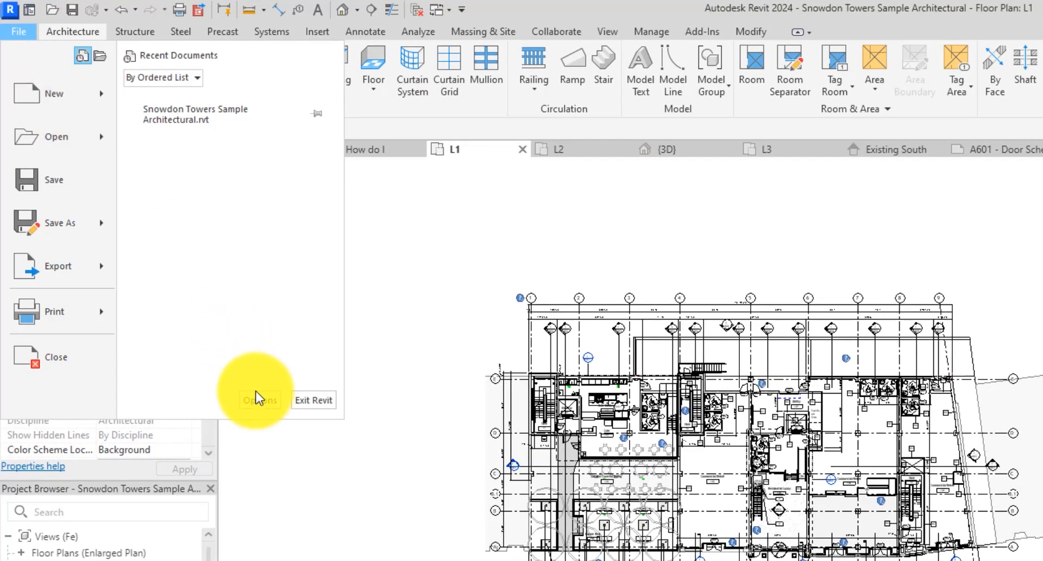
pyautogui.click(260, 400)
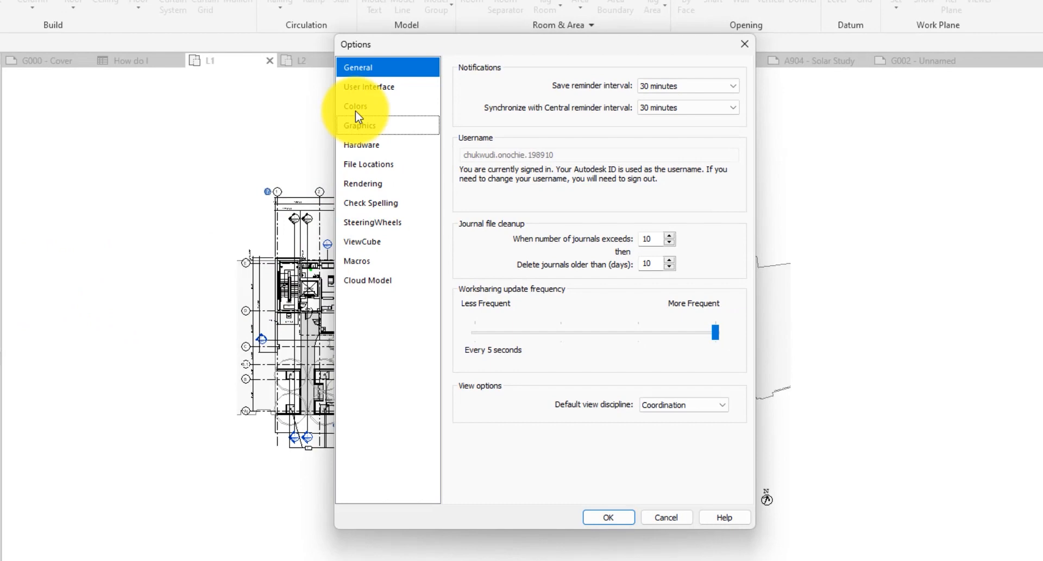
# - In Options > Colors, set the UI theme to Dark with a Dark canvas scheme and apply it
pyautogui.click(356, 105)
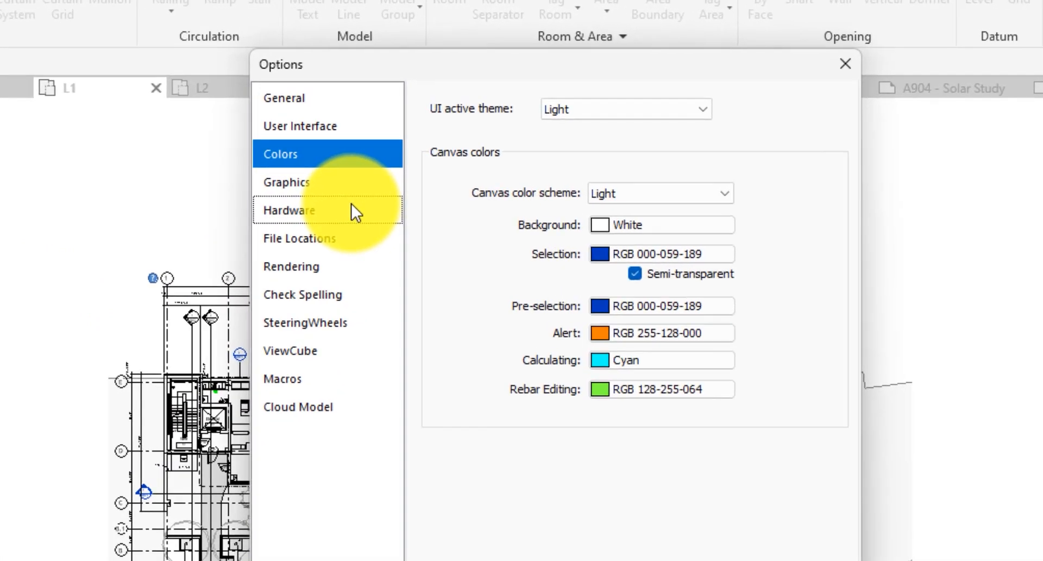
pyautogui.moveTo(396, 289)
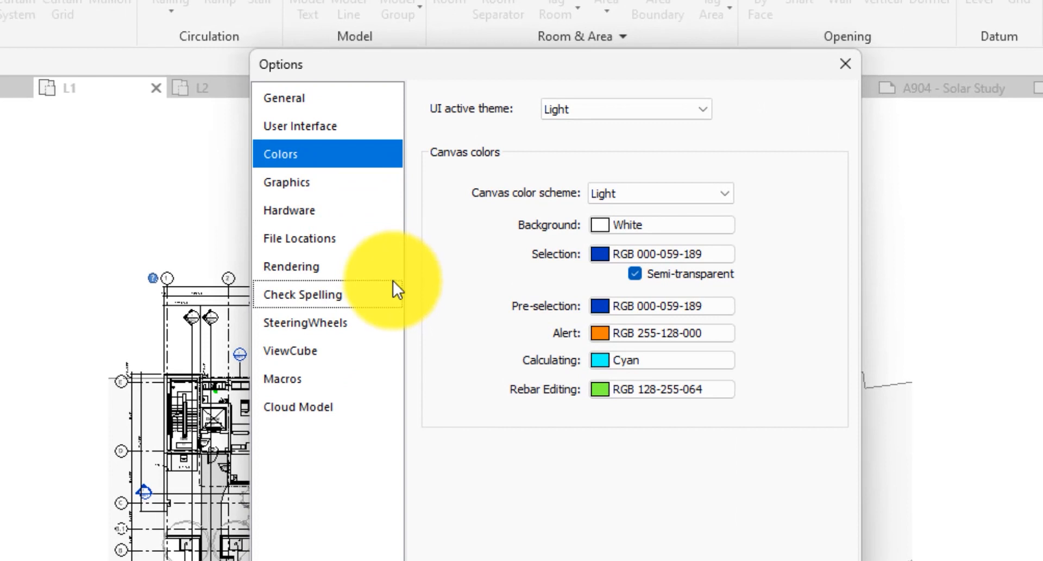
pyautogui.moveTo(442, 250)
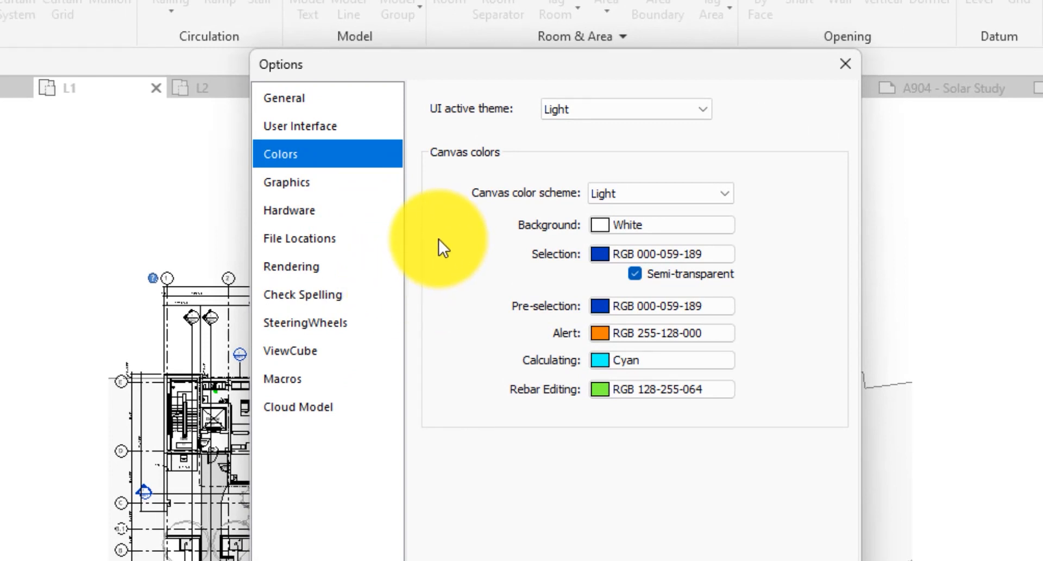
pyautogui.moveTo(636, 126)
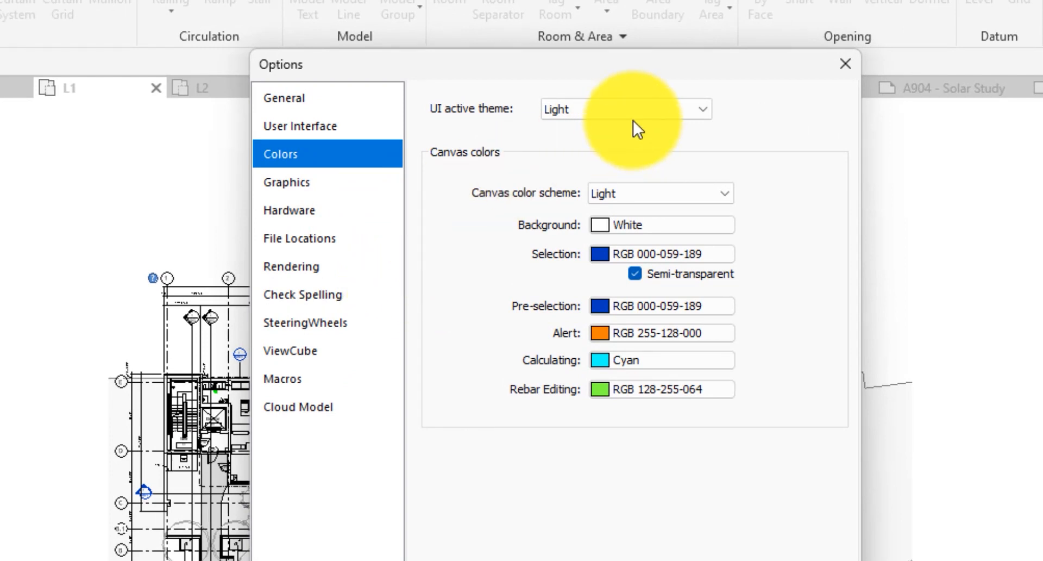
pyautogui.click(701, 109)
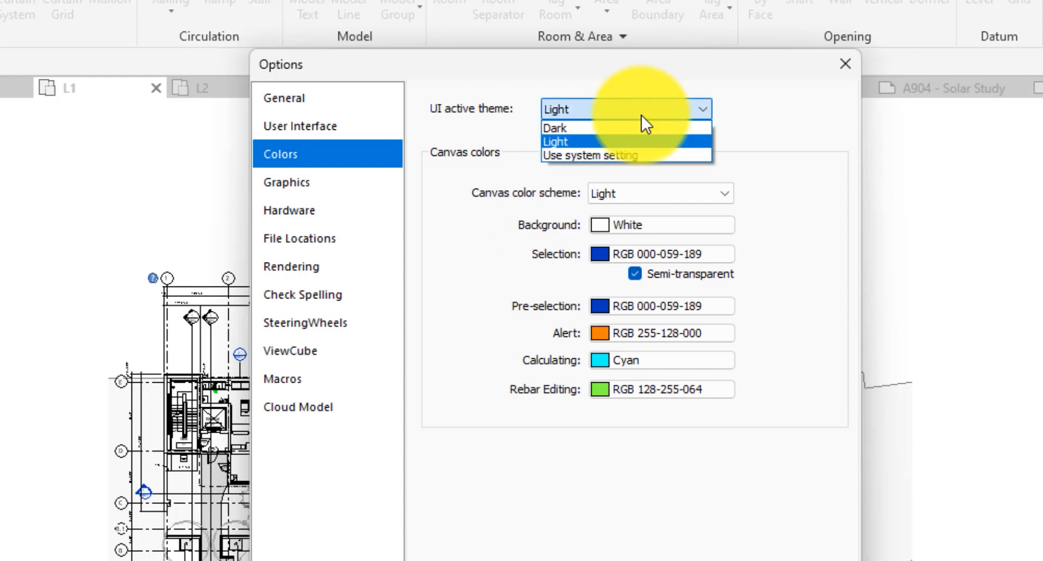
pyautogui.click(556, 127)
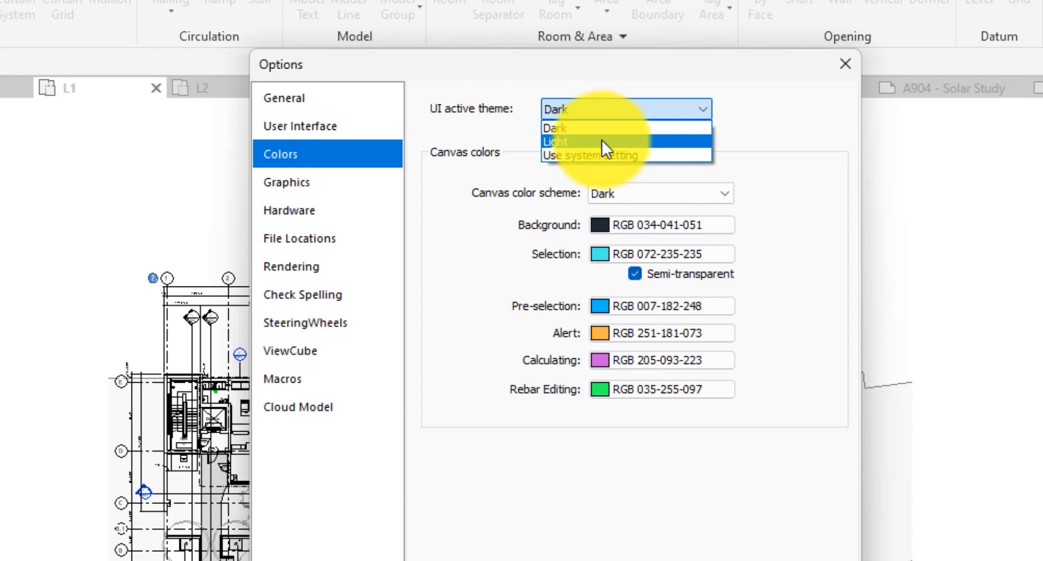
pyautogui.moveTo(659, 155)
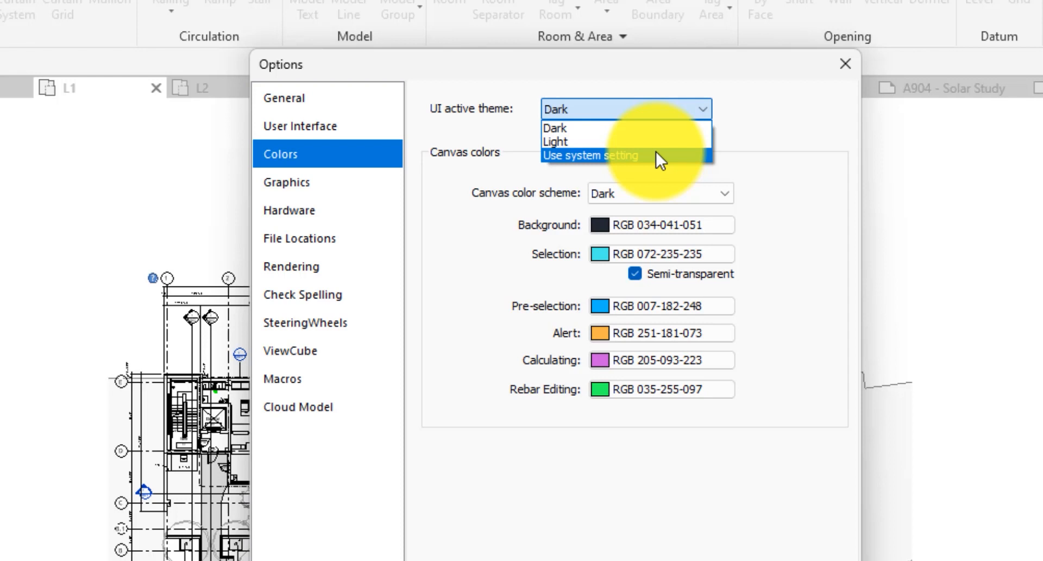
pyautogui.click(554, 129)
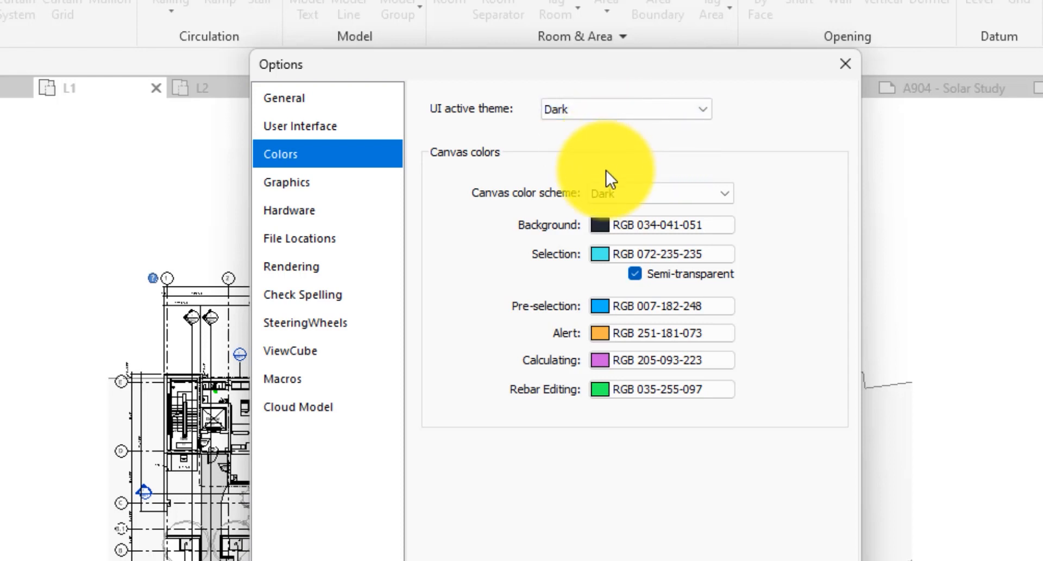
pyautogui.moveTo(630, 179)
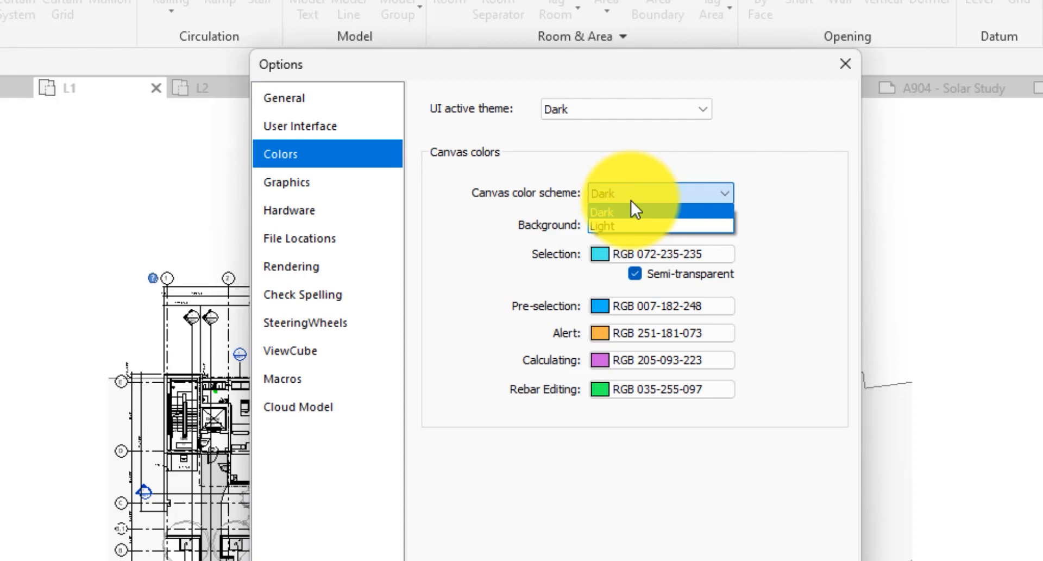
pyautogui.click(601, 211)
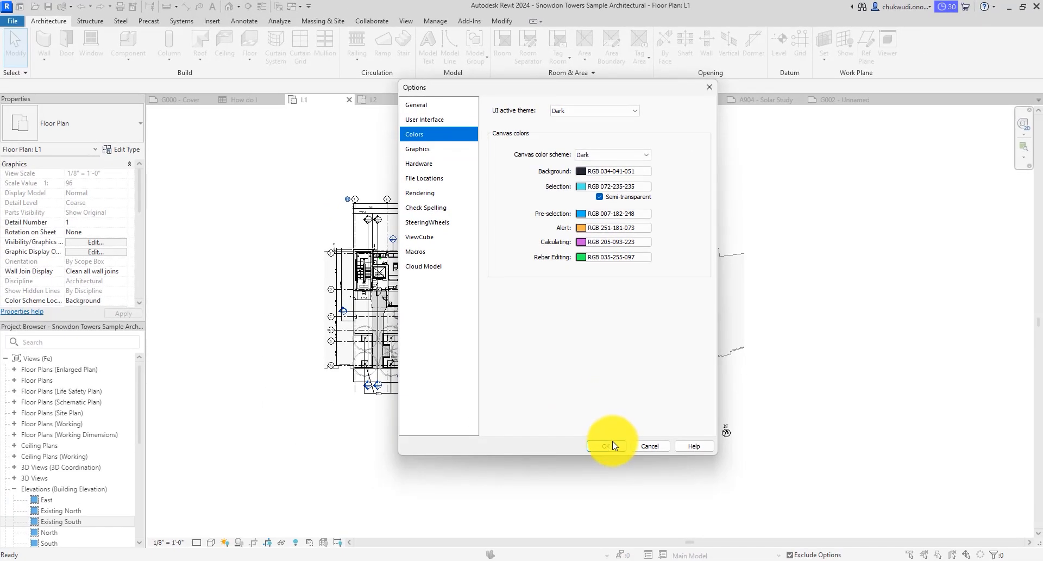
pyautogui.click(605, 445)
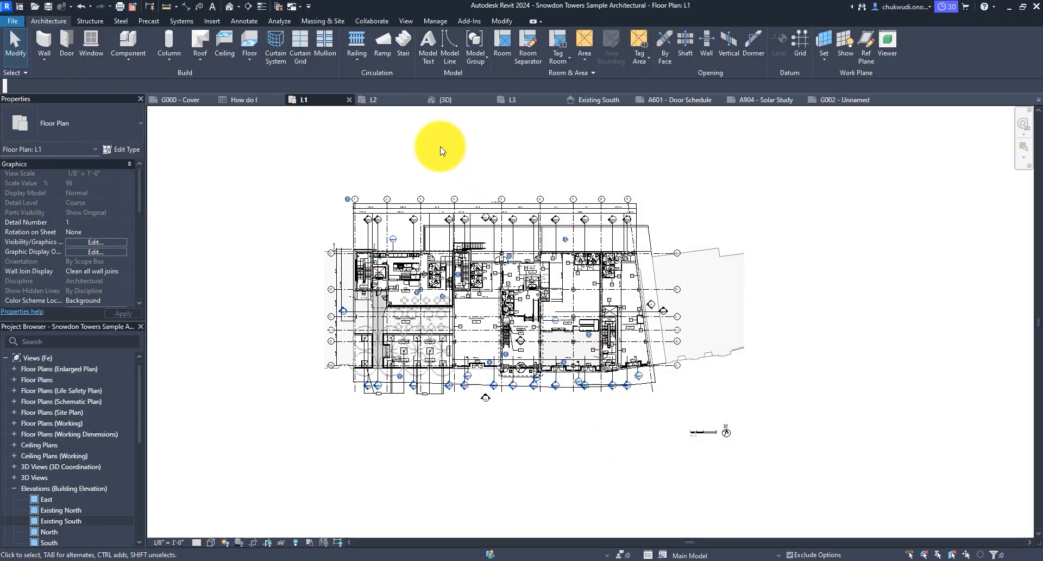
# - Switch to the View ribbon to reach the Canvas Theme toggle for the dark drawing area
pyautogui.click(405, 21)
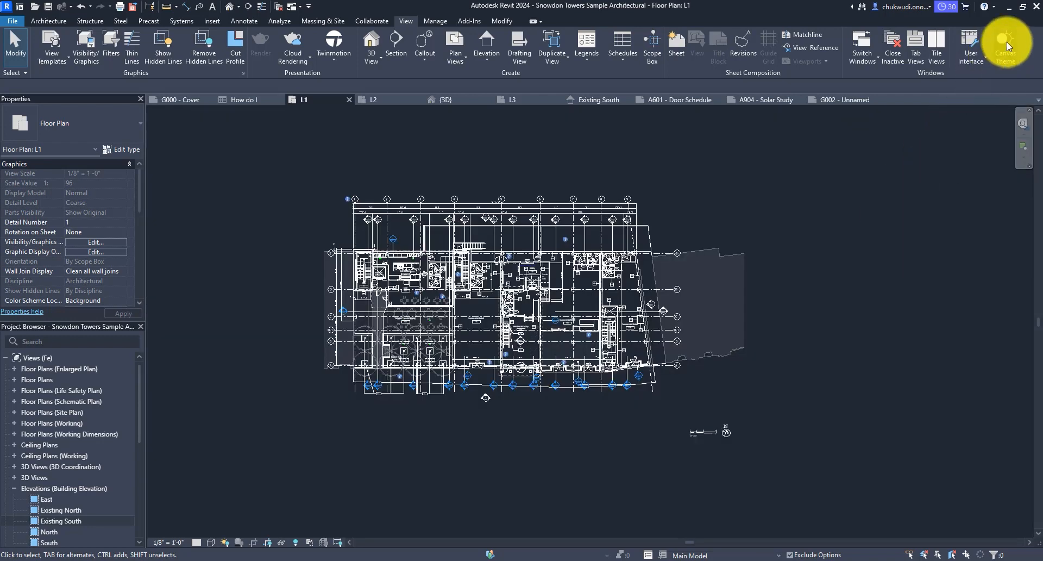
pyautogui.moveTo(865, 250)
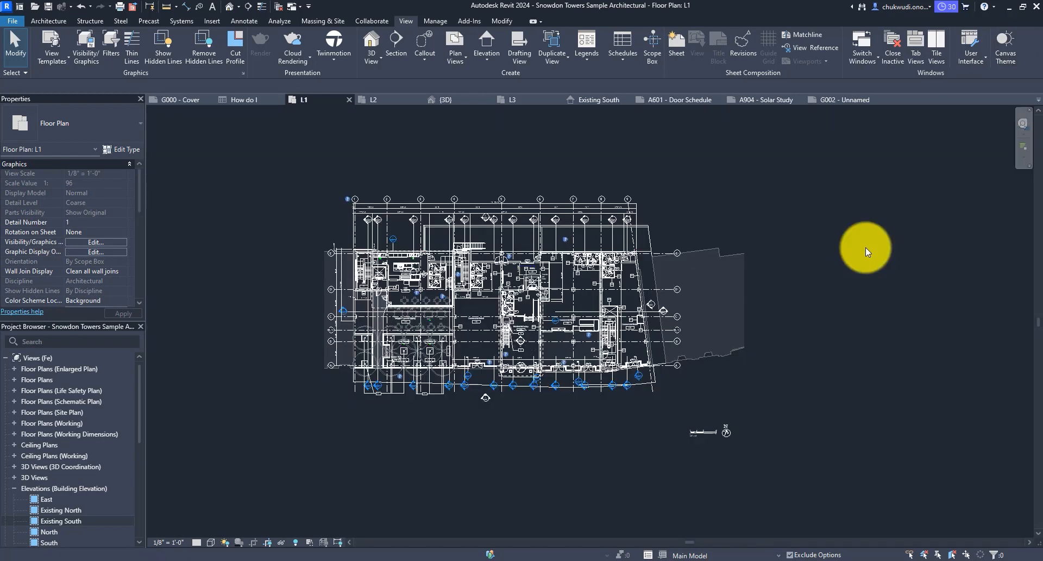
pyautogui.moveTo(838, 263)
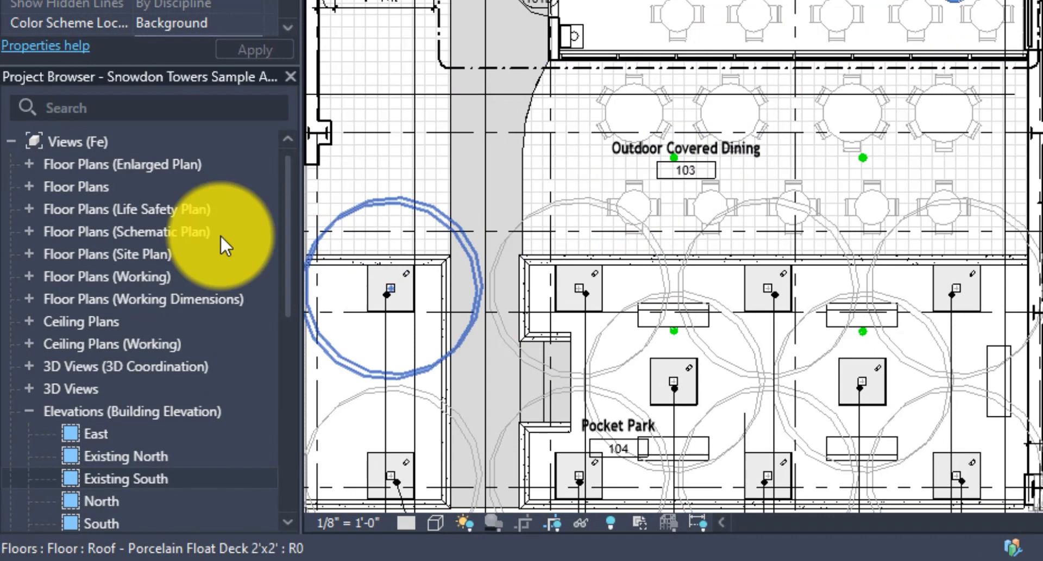
# - Filter the Project Browser for 'how do i' and 'door sch', then clear the search
pyautogui.click(152, 108)
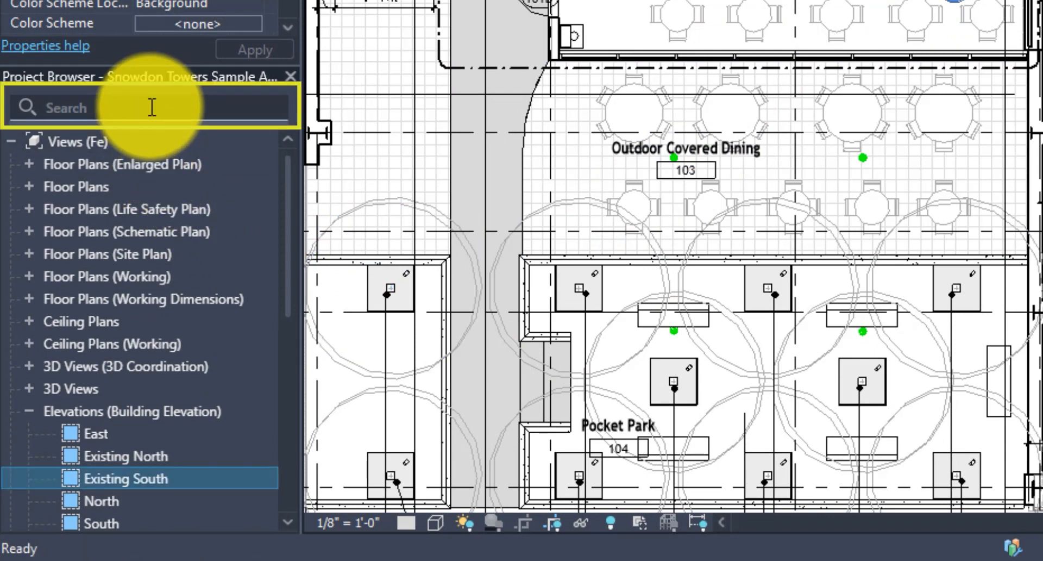
pyautogui.write('h')
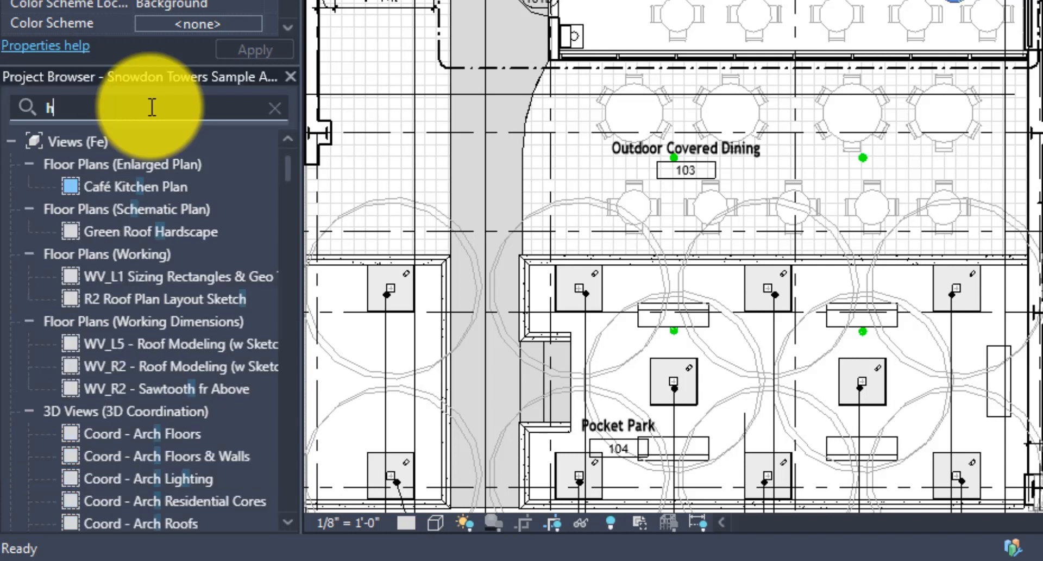
pyautogui.write('ow do')
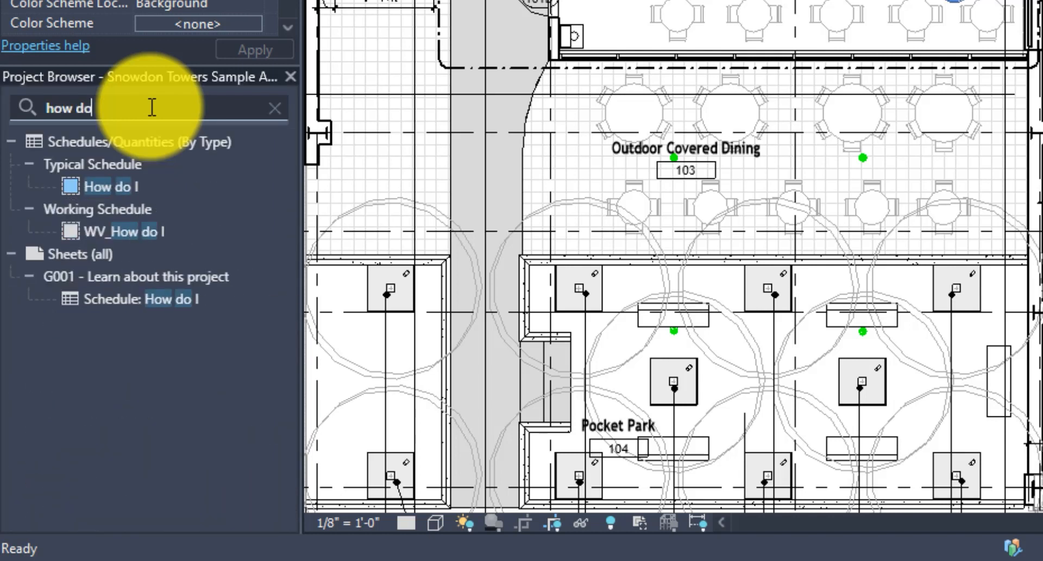
pyautogui.write('i')
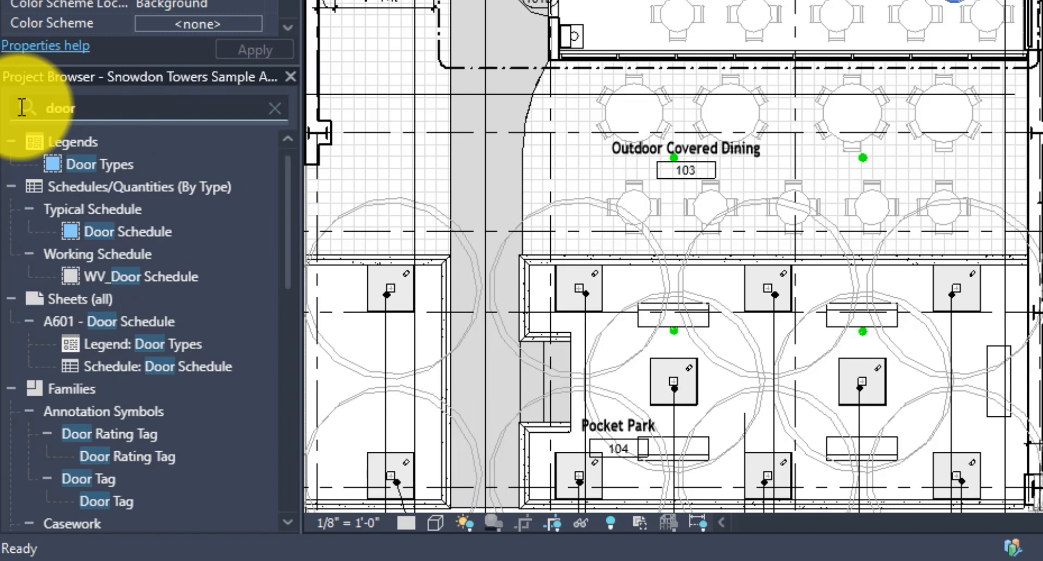
pyautogui.write('s')
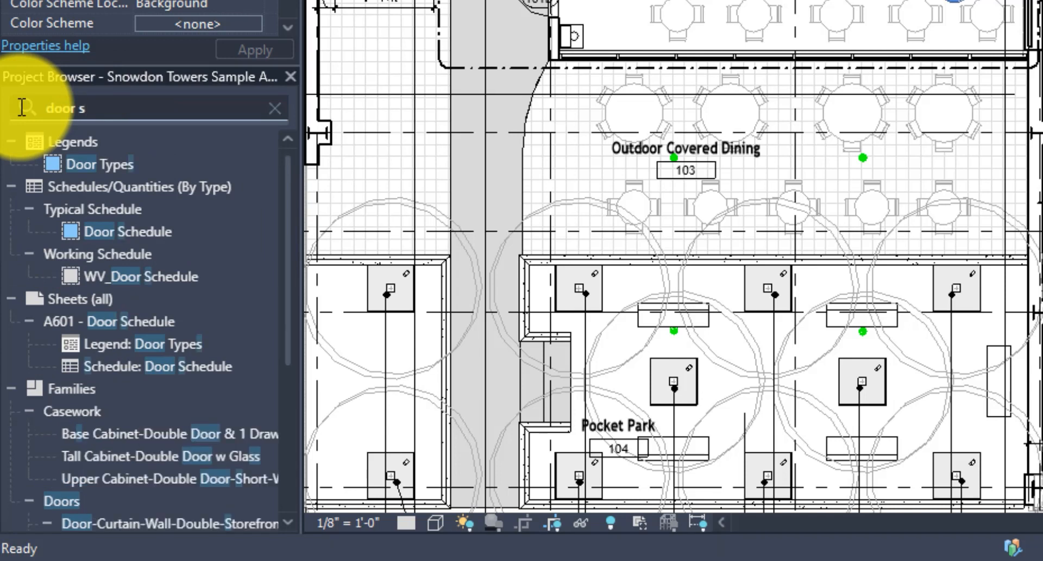
pyautogui.write('ch')
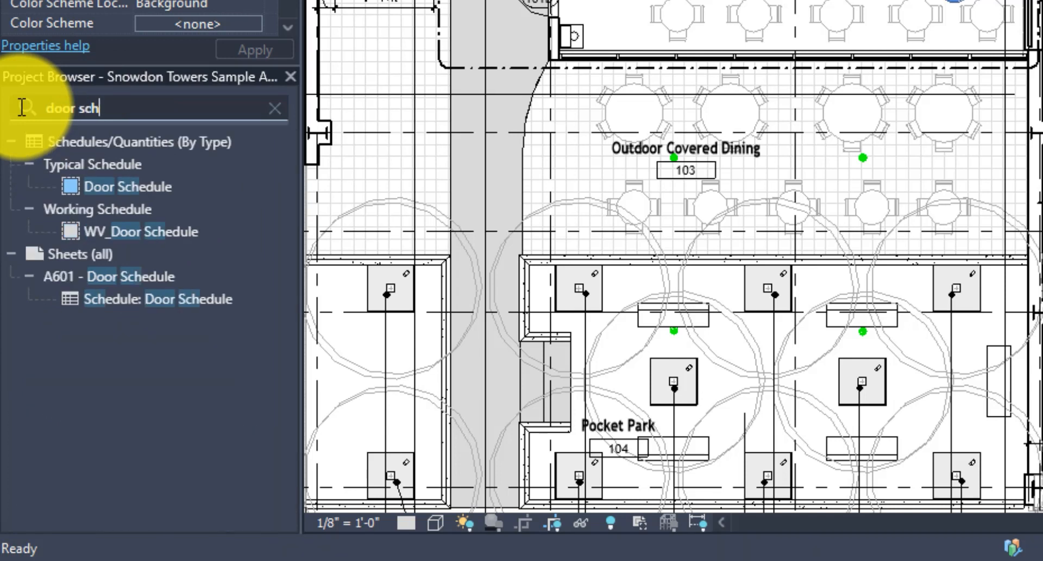
pyautogui.click(275, 108)
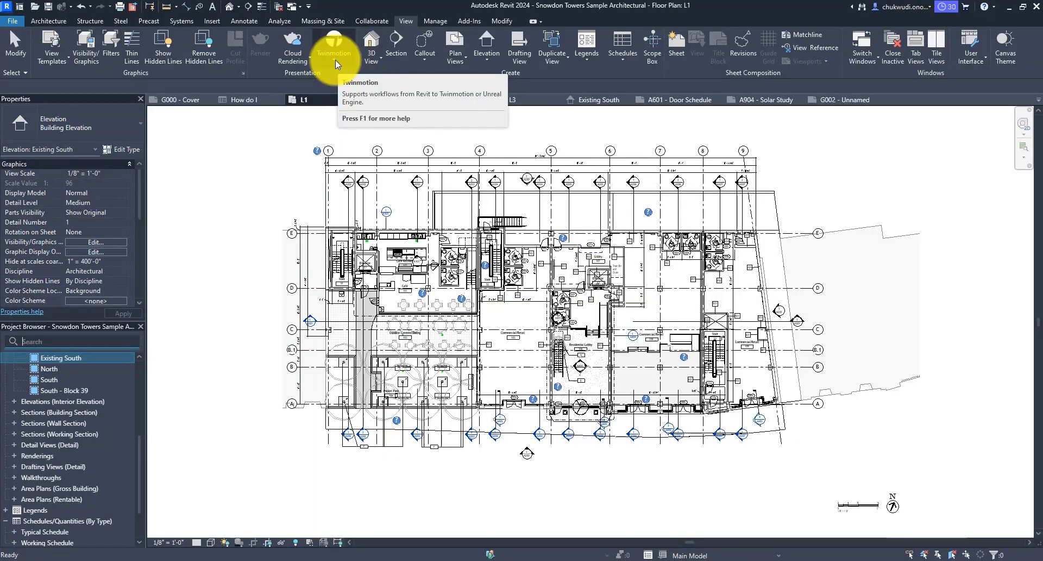
pyautogui.click(334, 52)
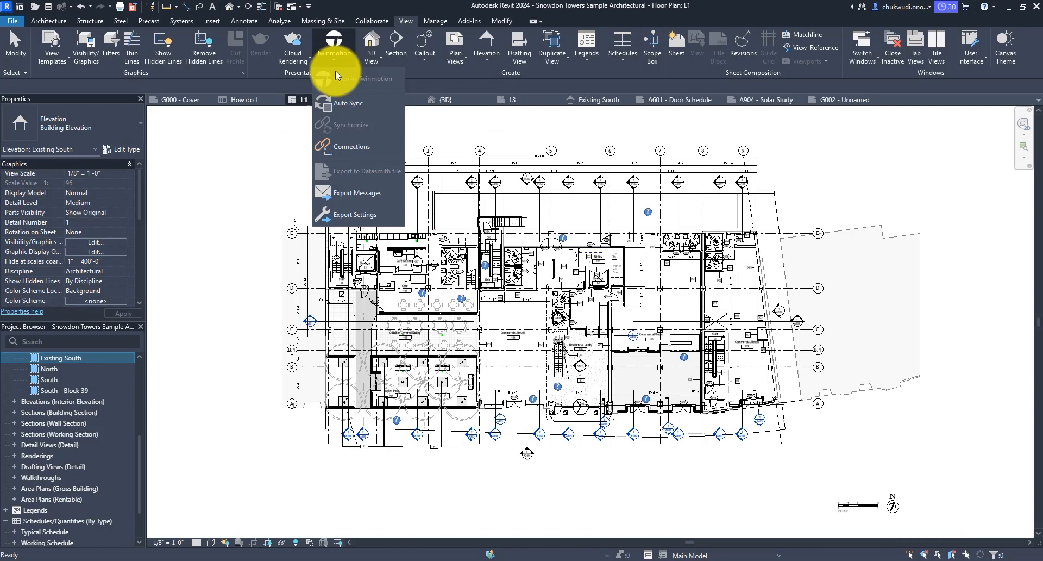
pyautogui.moveTo(340, 103)
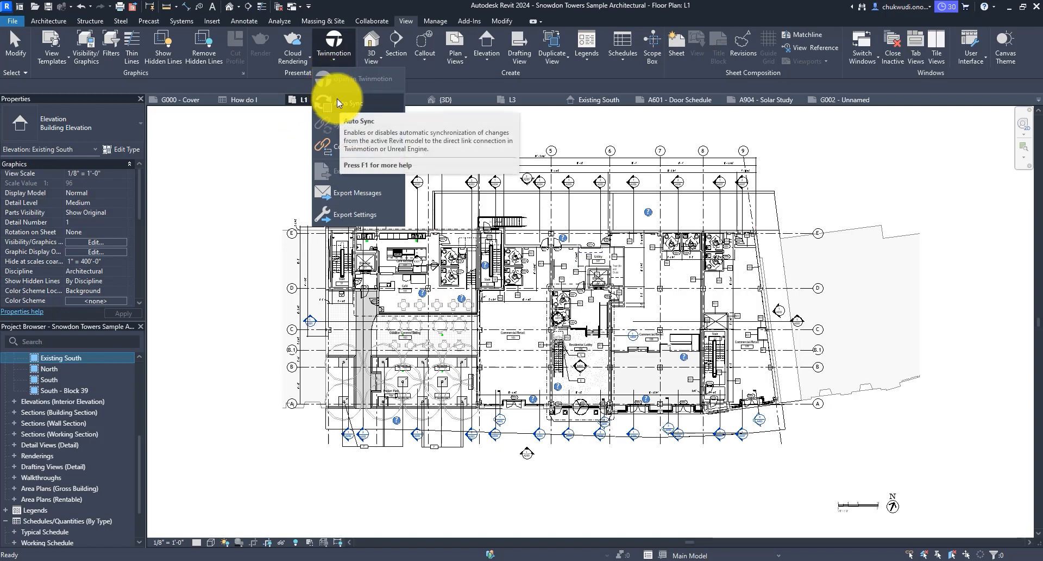
pyautogui.moveTo(311, 109)
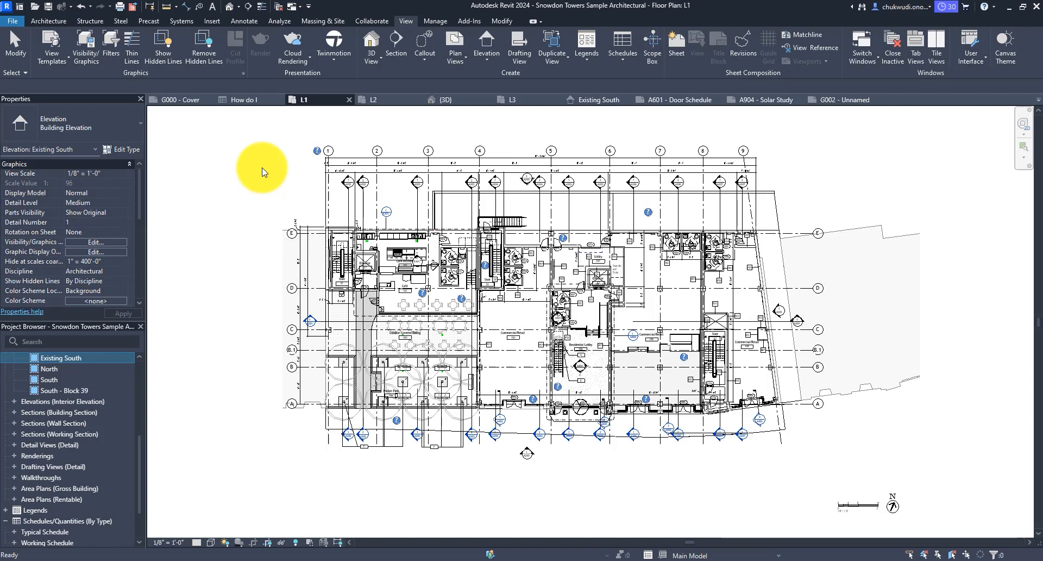
pyautogui.moveTo(852, 146)
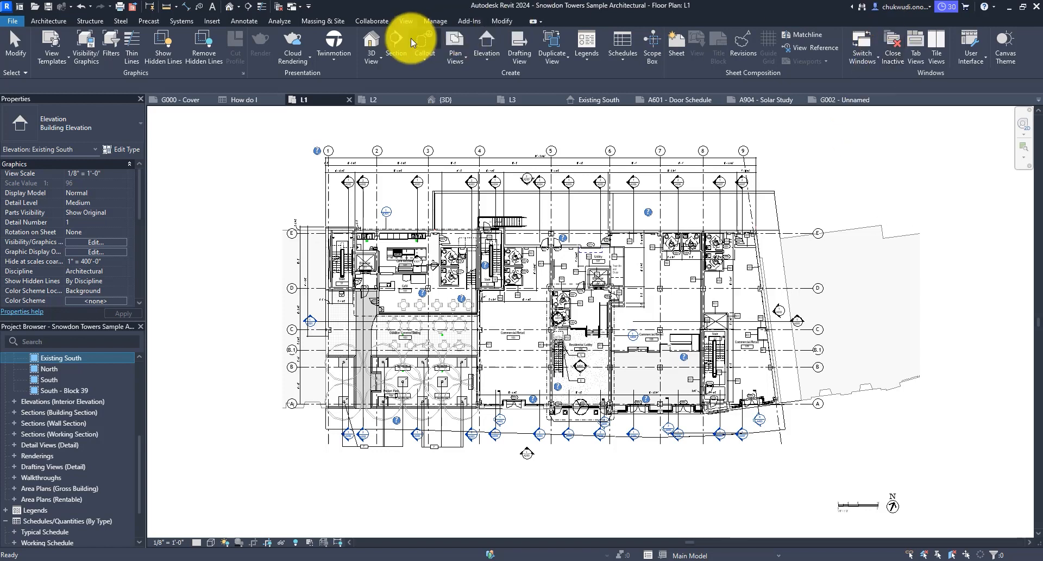
# - Create a Grassland 16" toposolid from the C-TOPO-MAJR and C-TOPO-MINR contour layers and show Graded Region choices
pyautogui.click(322, 21)
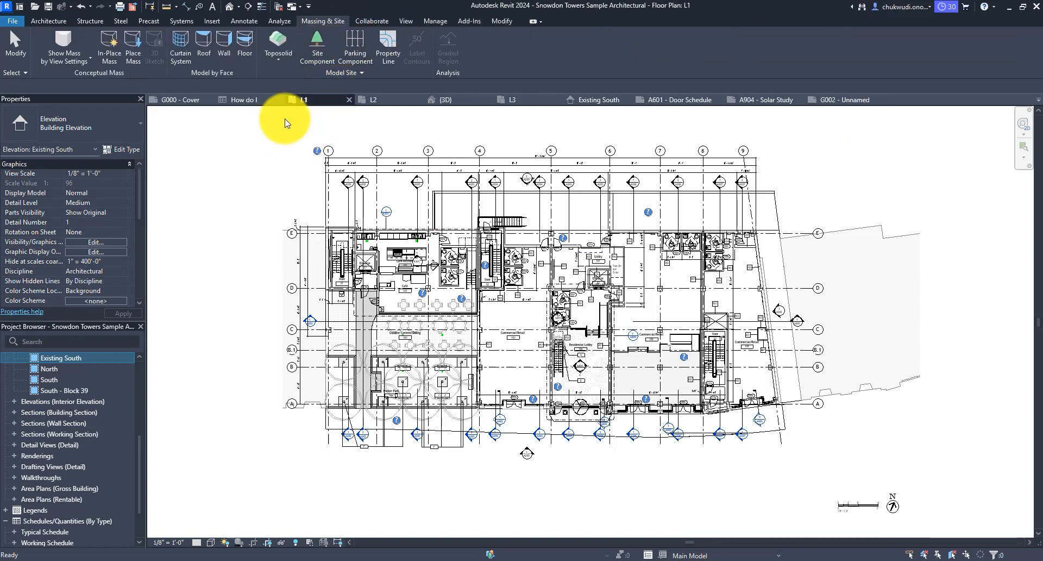
pyautogui.moveTo(238, 138)
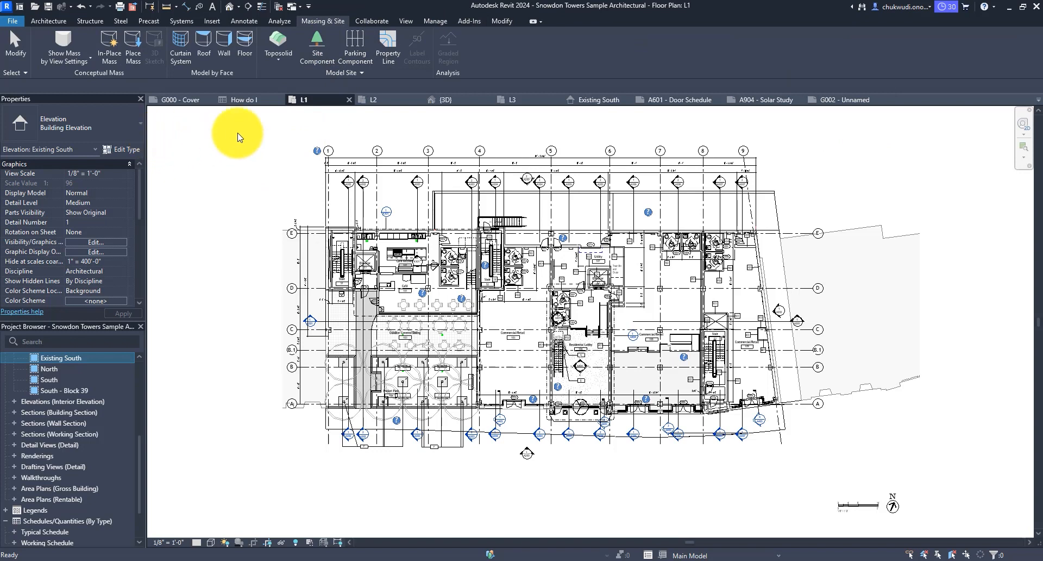
pyautogui.moveTo(287, 174)
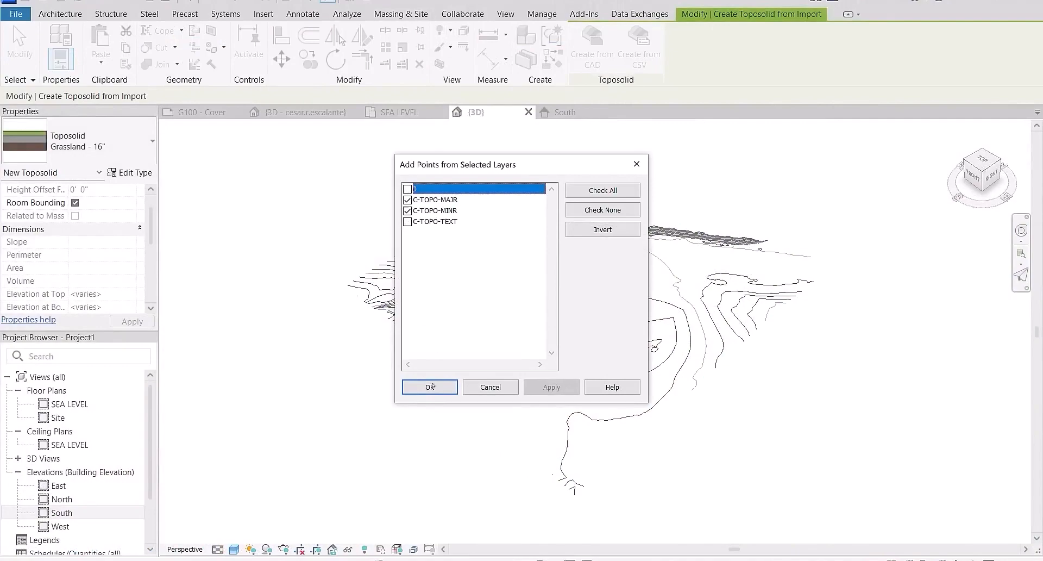
pyautogui.click(430, 386)
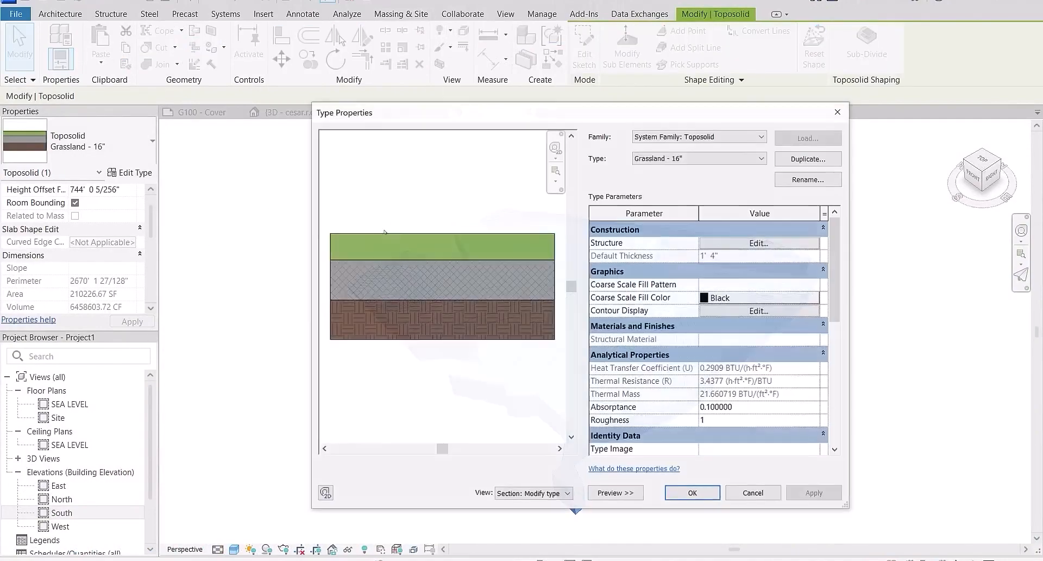
pyautogui.click(757, 242)
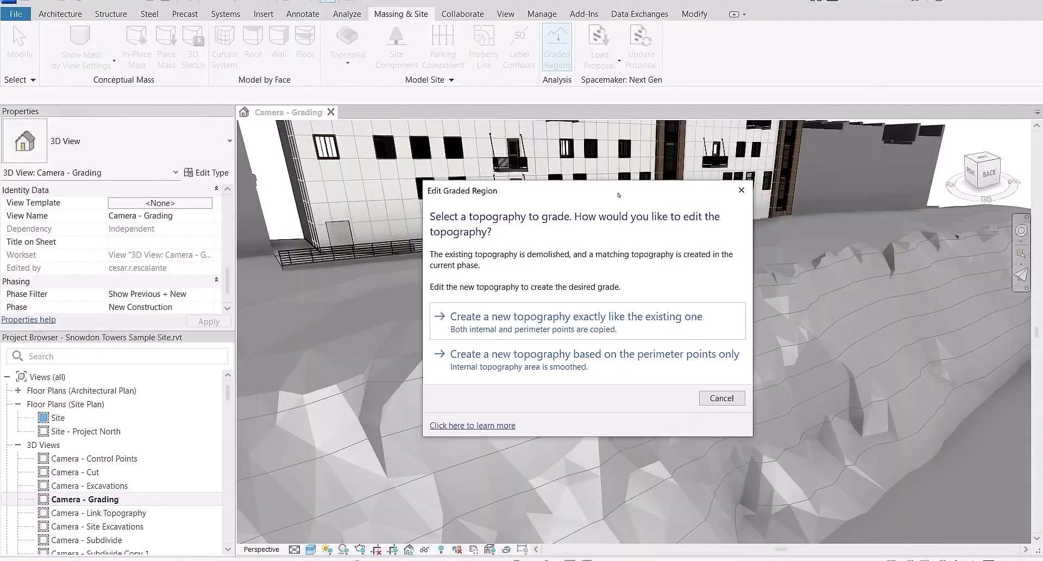
pyautogui.click(576, 316)
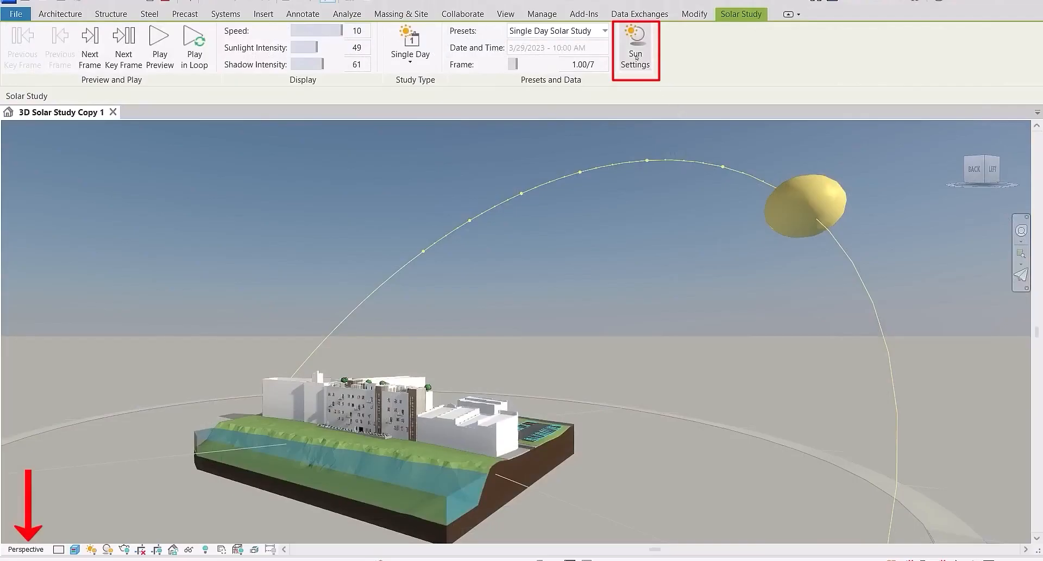
# - Adjust Sun Settings for the solar study with a 15-second interval and keep the in-session multi-day preset
pyautogui.click(634, 48)
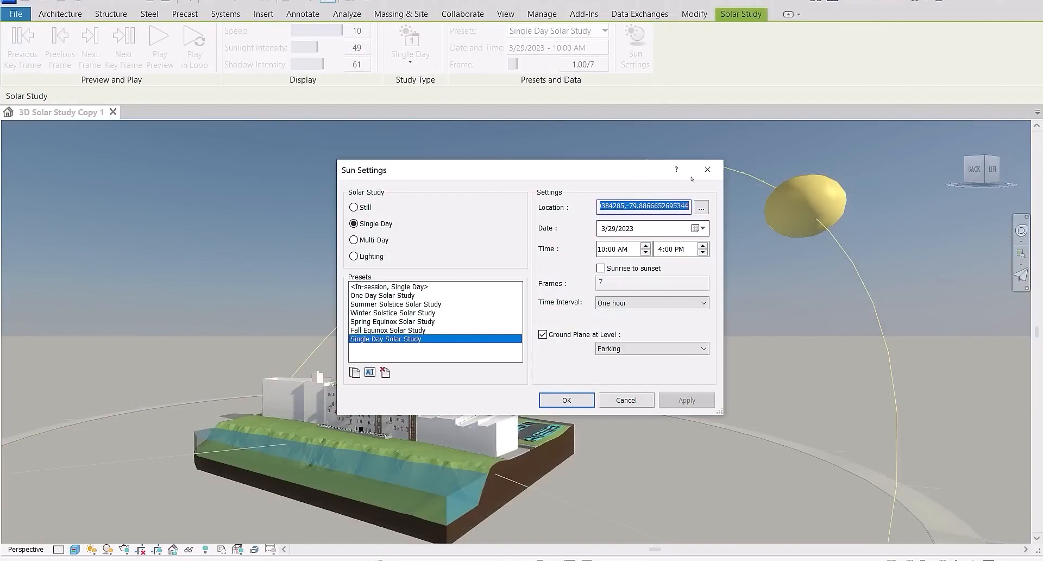
pyautogui.click(651, 302)
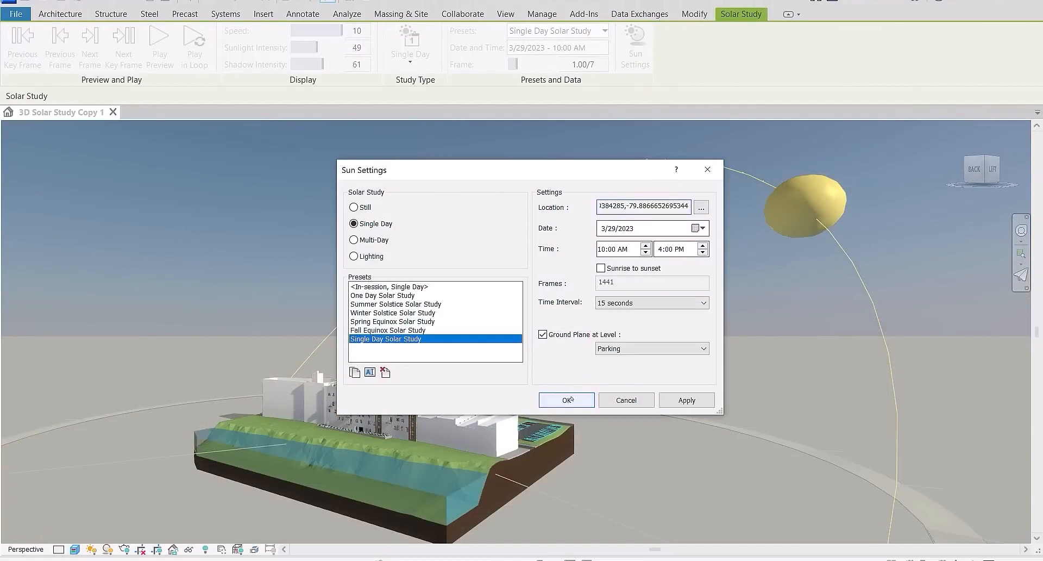
pyautogui.click(566, 400)
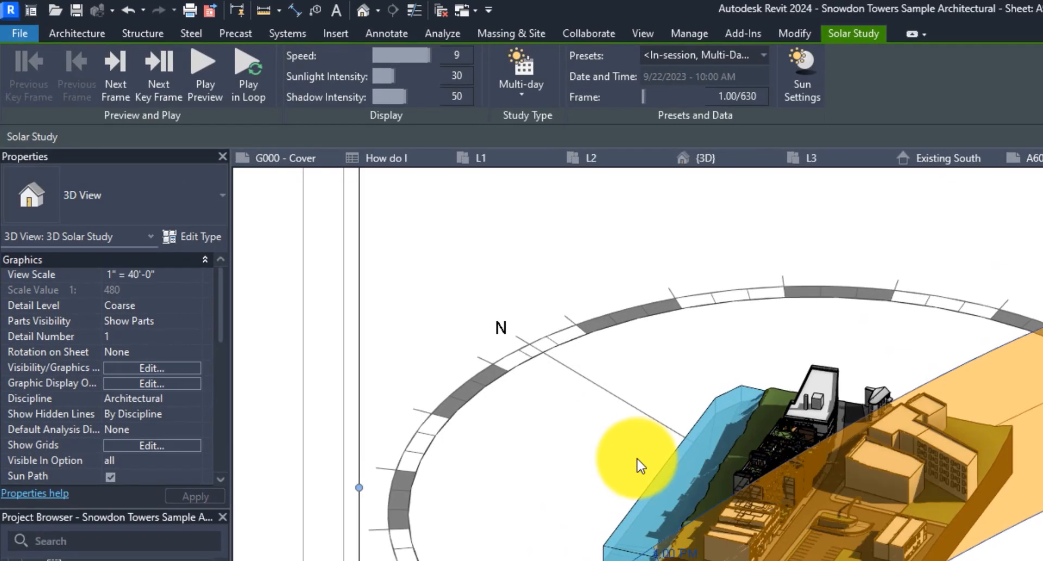
pyautogui.moveTo(682, 90)
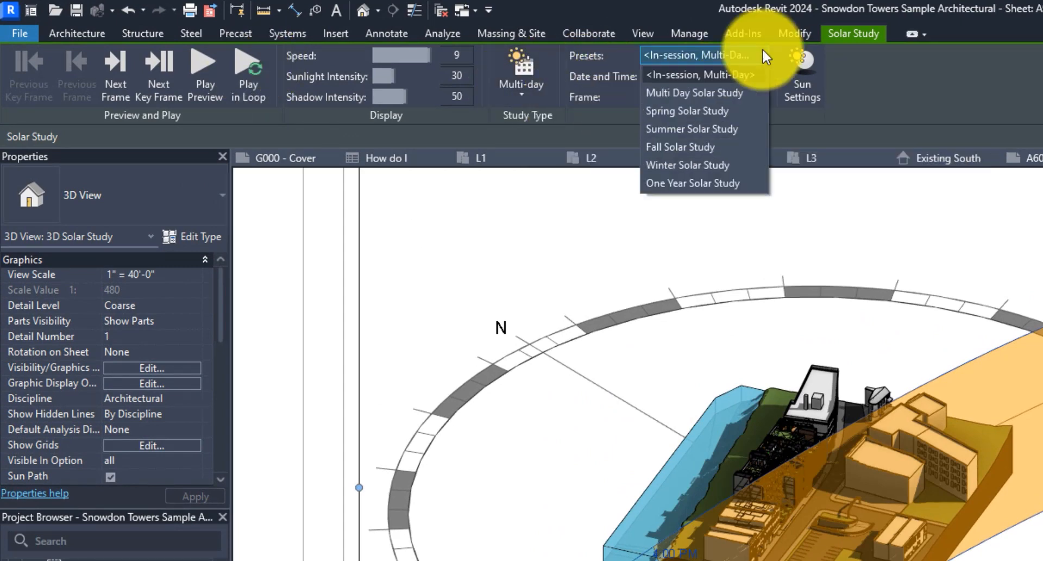
pyautogui.click(698, 75)
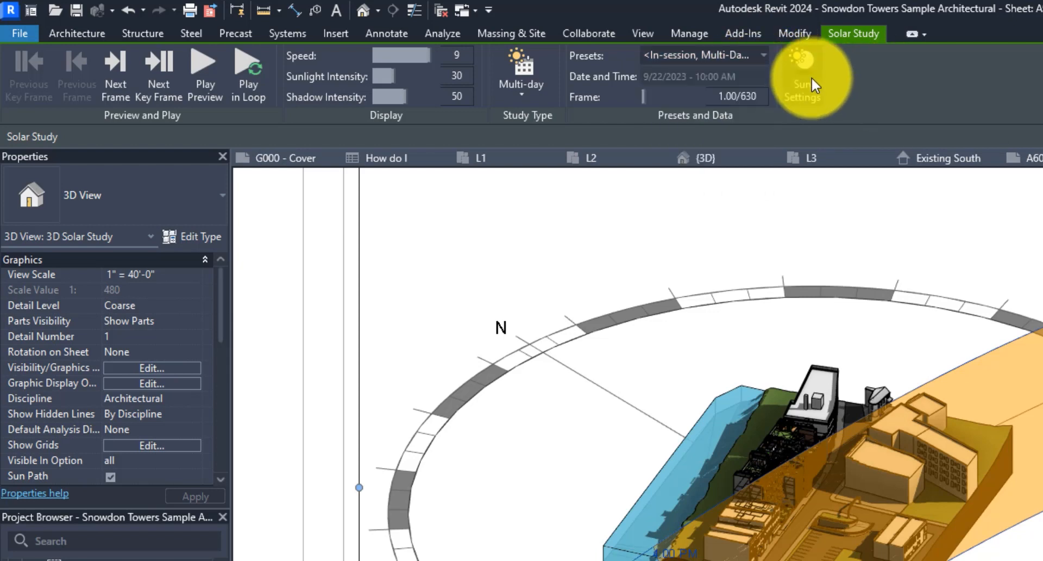
pyautogui.click(801, 79)
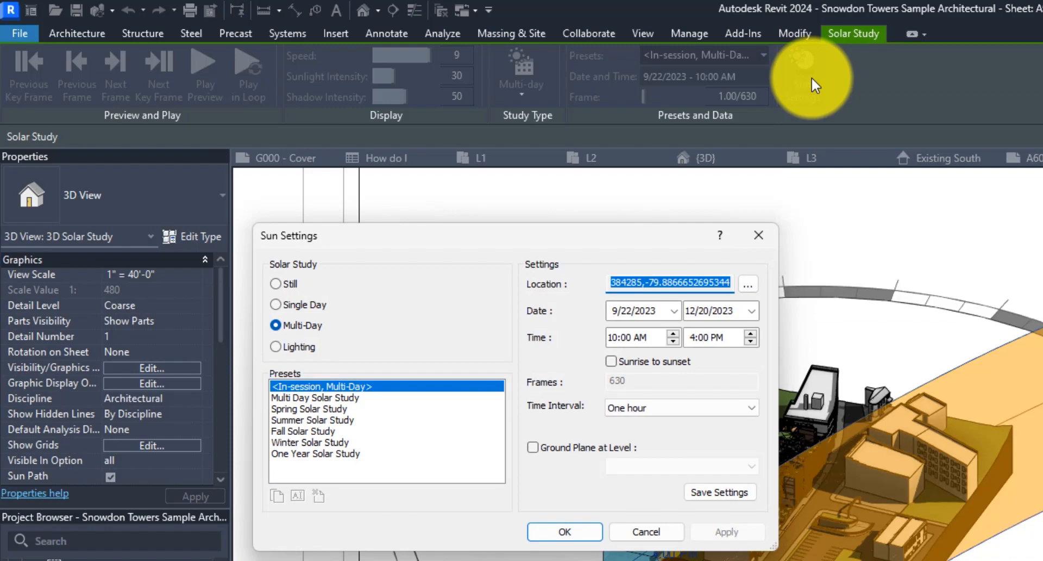
pyautogui.click(564, 532)
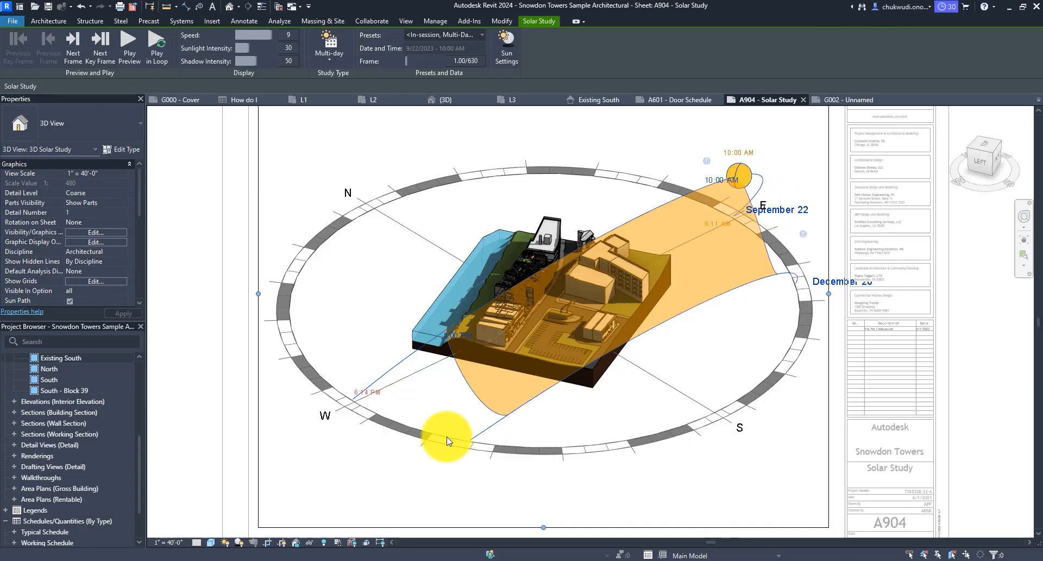
# - Choose the Multi Day Solar Study preset, then switch to the Existing South elevation
pyautogui.click(442, 35)
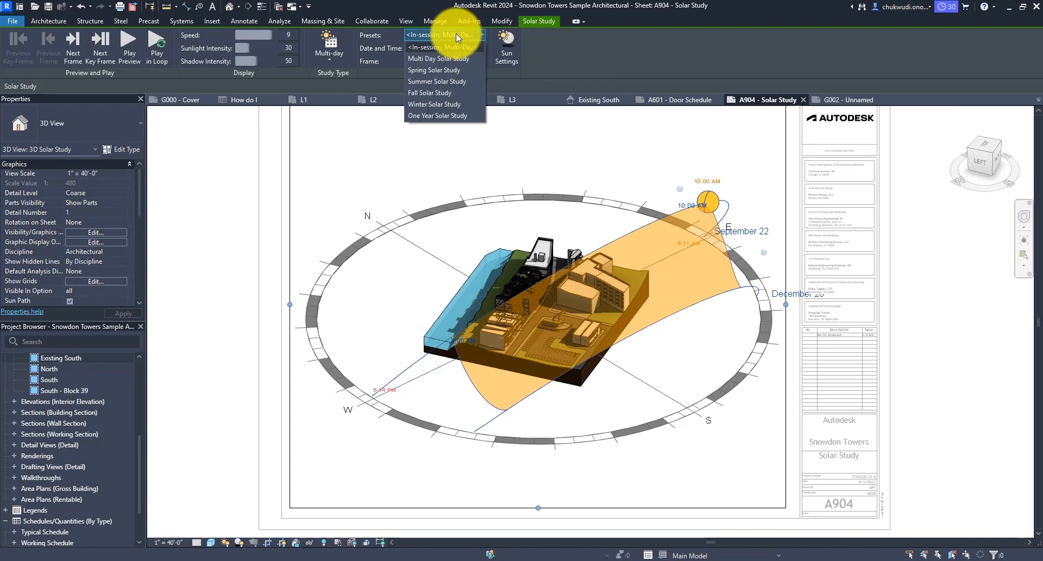
pyautogui.click(439, 35)
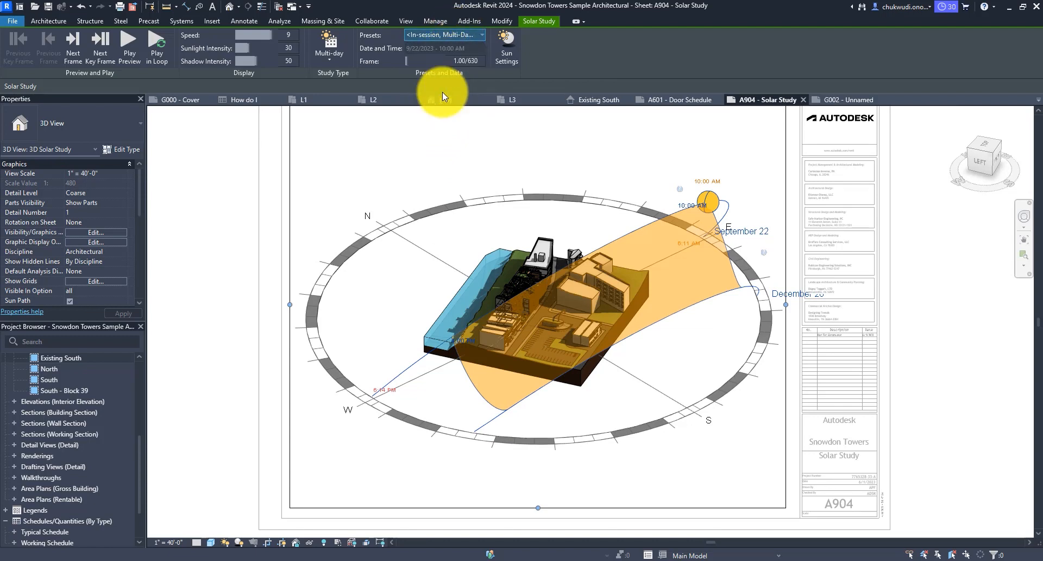
pyautogui.click(443, 35)
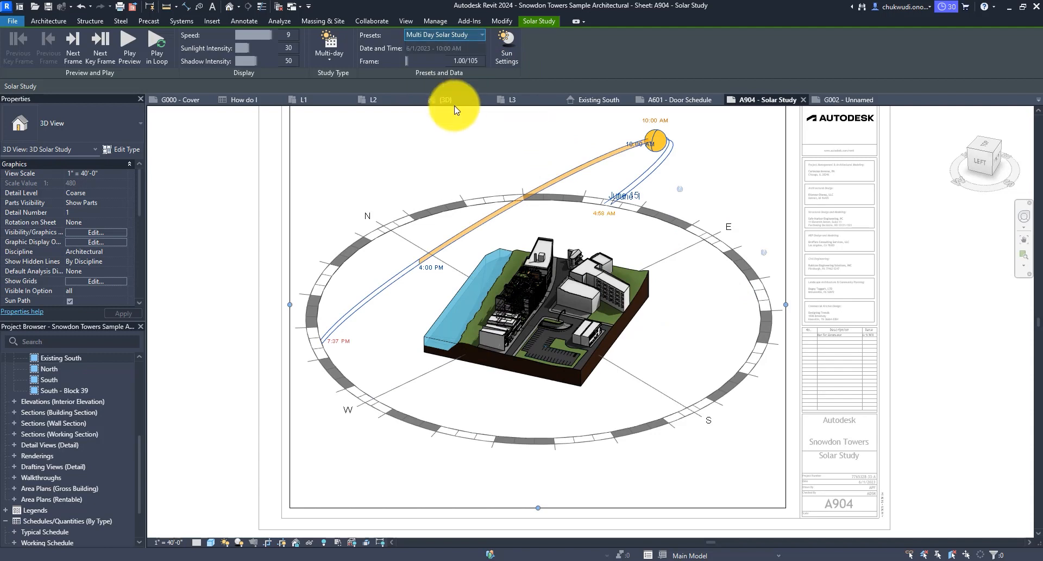
pyautogui.click(599, 100)
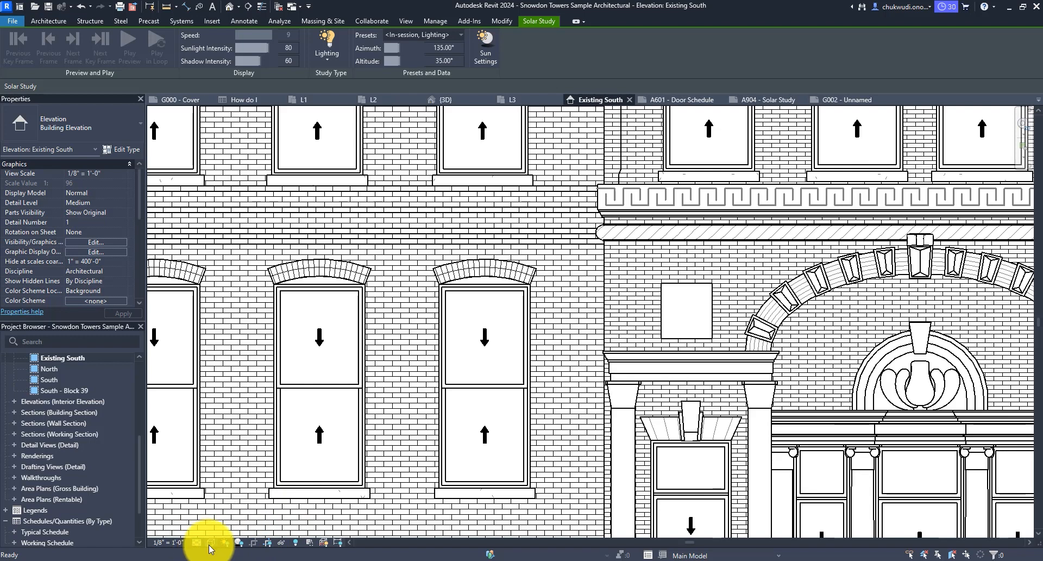
# - Set the Existing South elevation's visual style to Textures for realistic brick, stone and glass
pyautogui.click(209, 542)
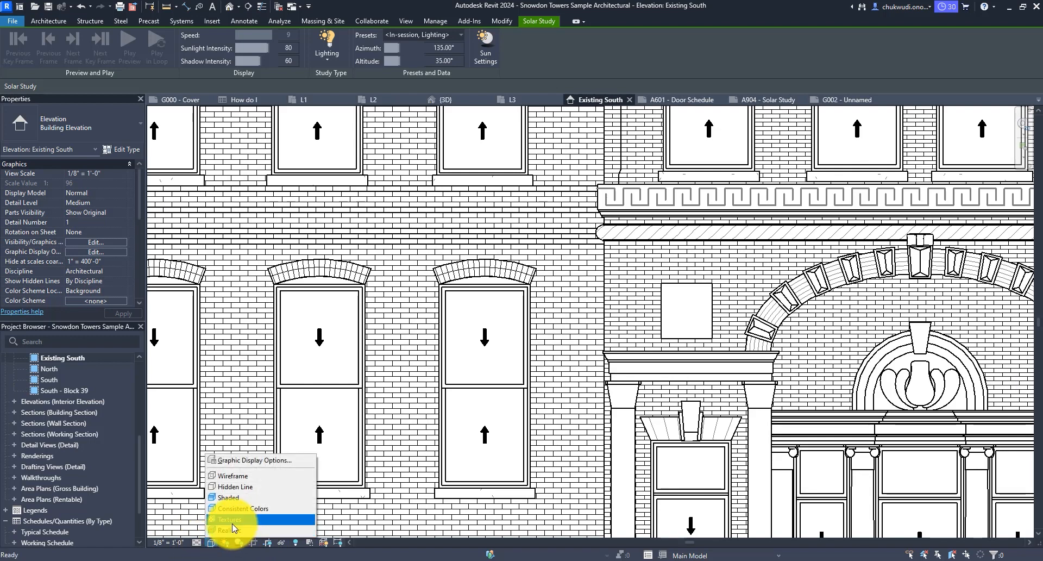
pyautogui.click(229, 519)
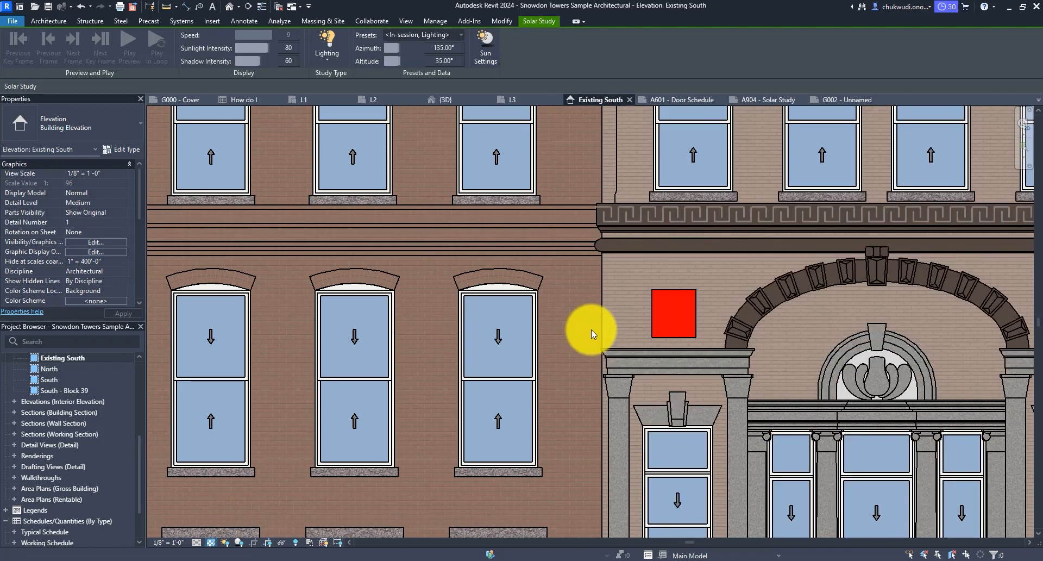
pyautogui.moveTo(239, 544)
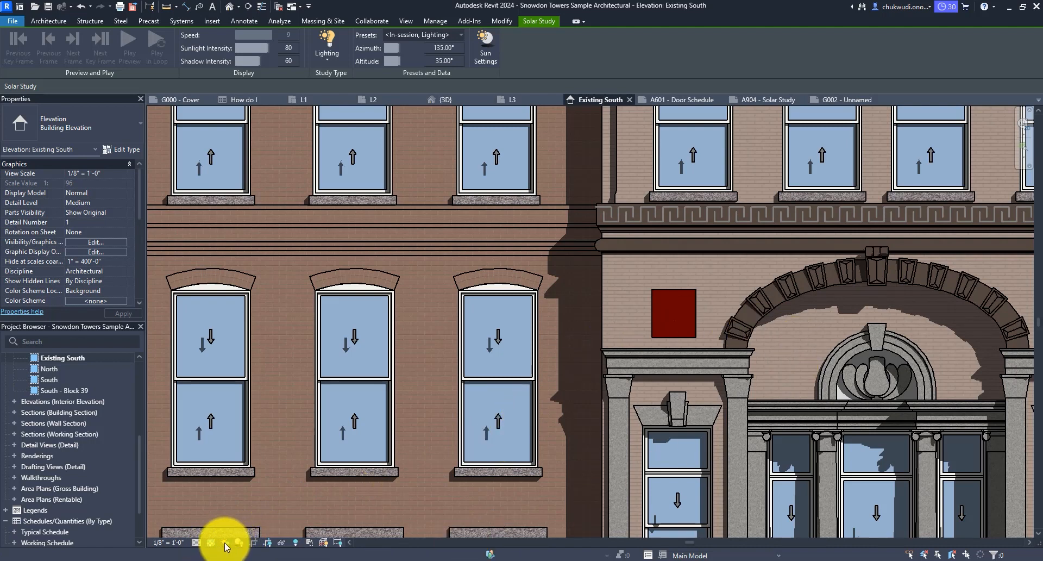
pyautogui.moveTo(239, 546)
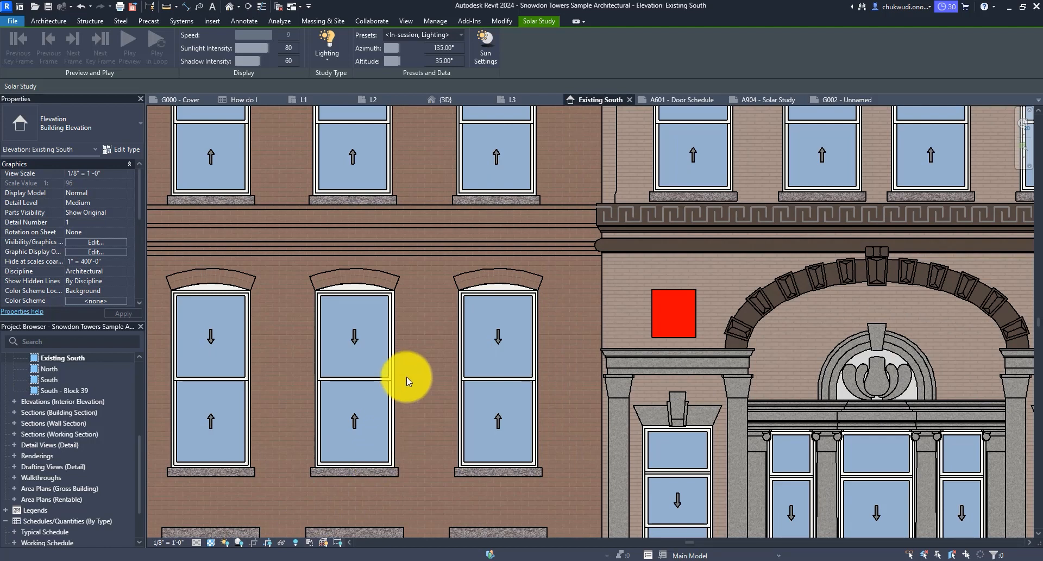
pyautogui.moveTo(423, 355)
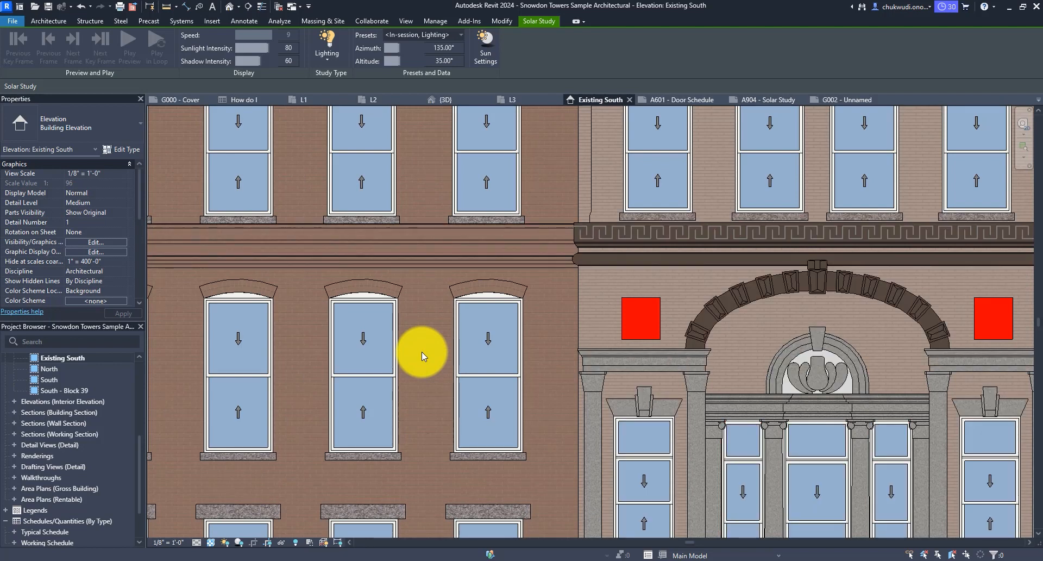
pyautogui.moveTo(1025, 526)
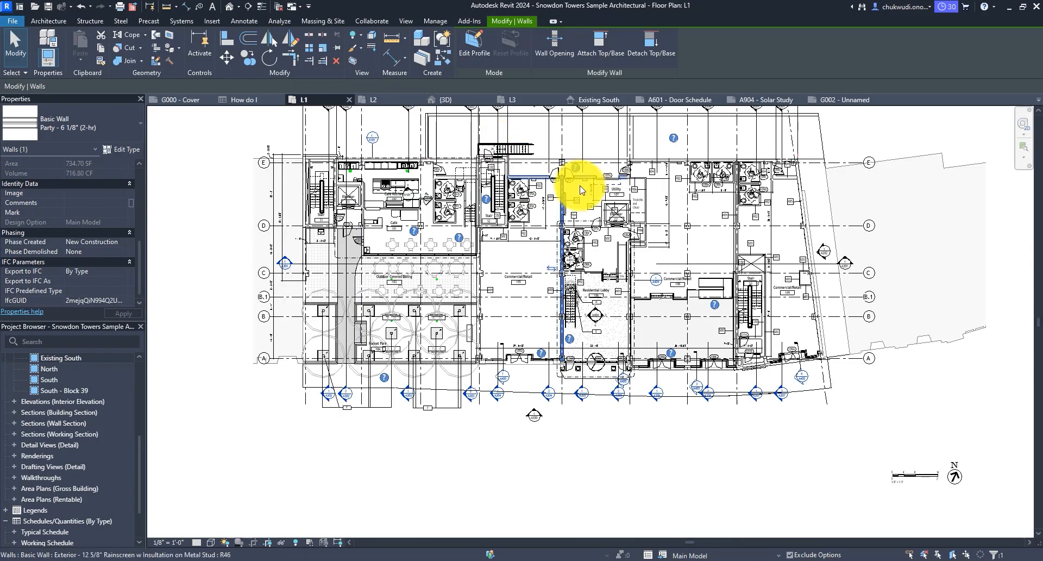
# - Override the selected wall's graphics by element and choose a foreground pattern colour
pyautogui.rightClick(580, 191)
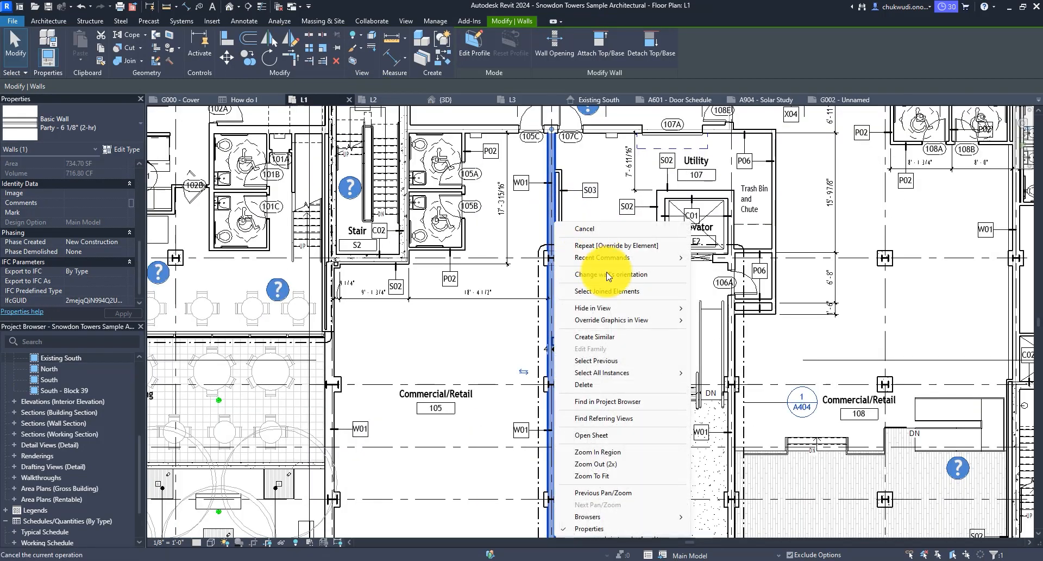
pyautogui.click(610, 320)
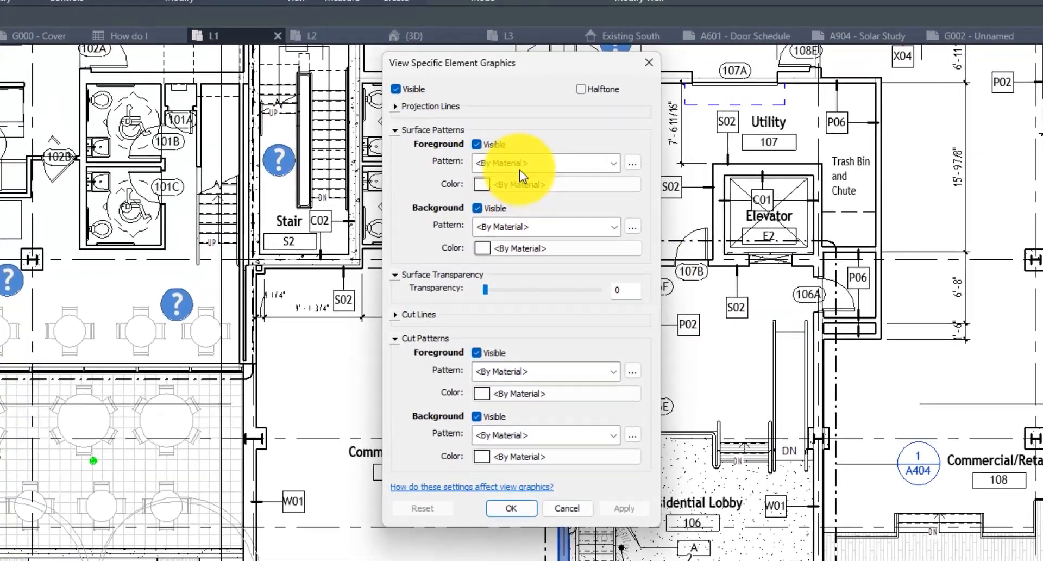
pyautogui.click(481, 184)
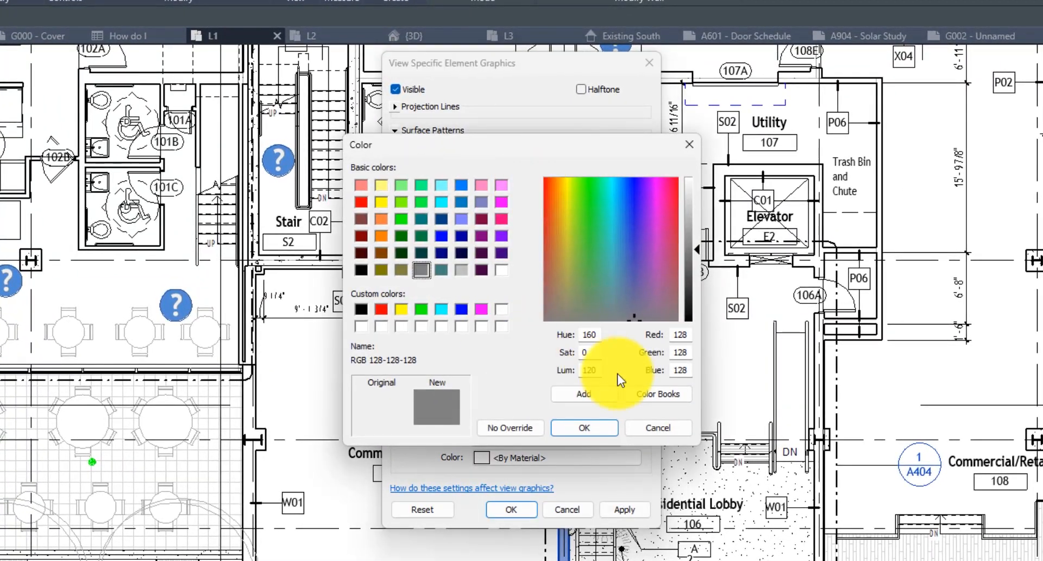
# - Browse the colour books and pick the RAL CLASSIC book for the pattern colour
pyautogui.click(659, 393)
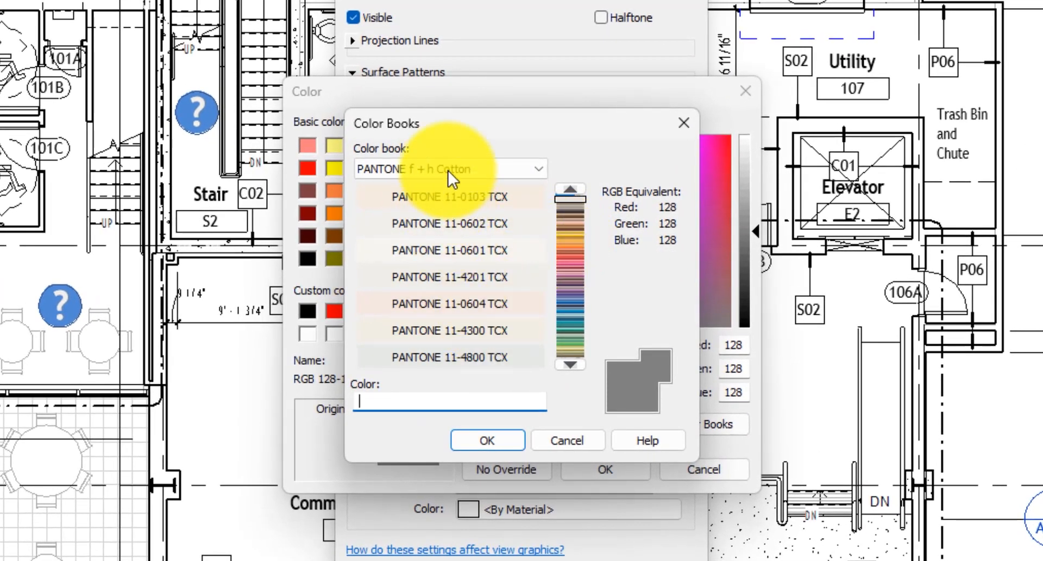
pyautogui.click(536, 168)
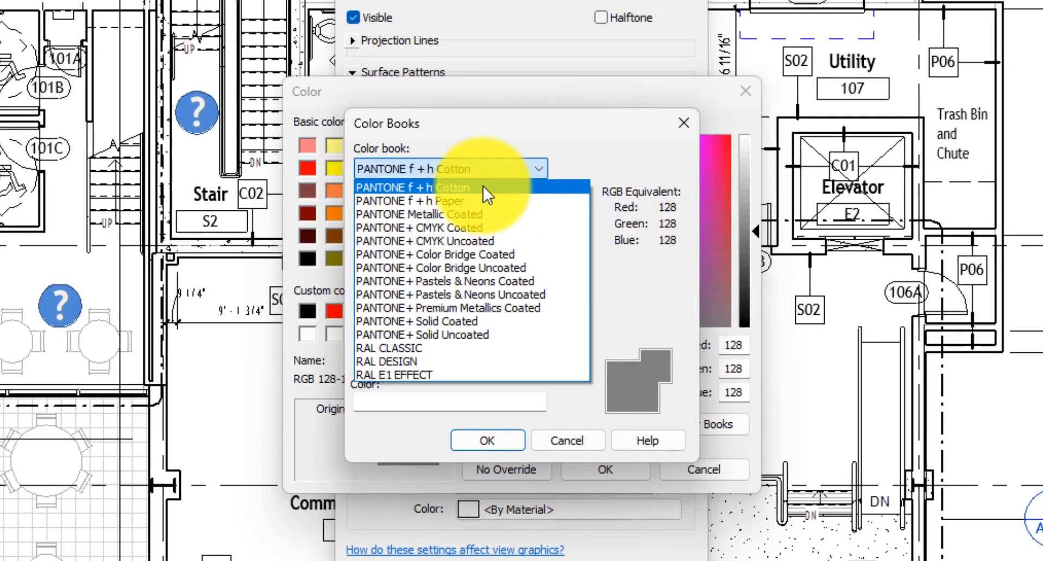
pyautogui.moveTo(486, 203)
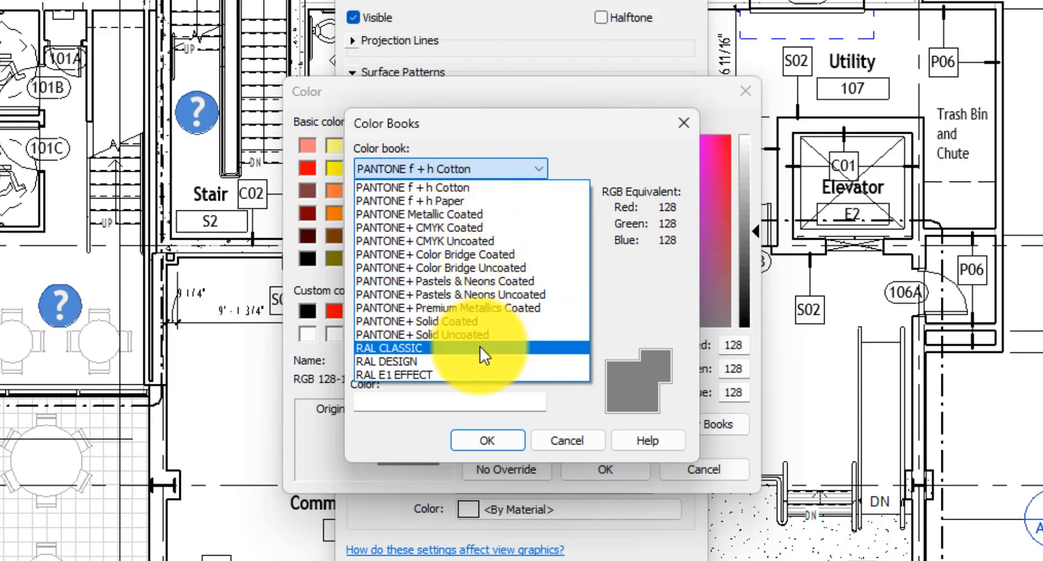
pyautogui.click(412, 375)
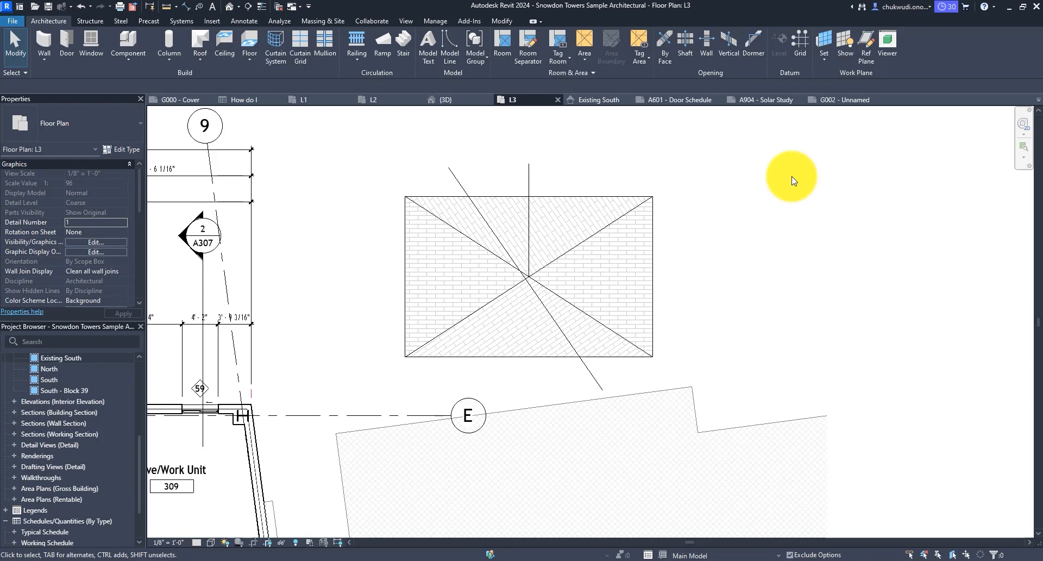
pyautogui.moveTo(747, 213)
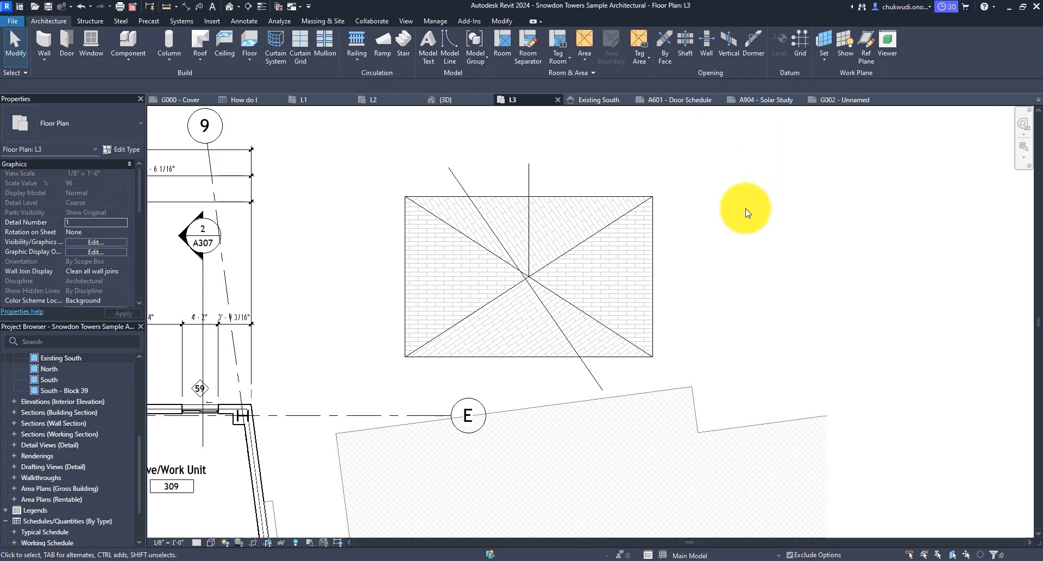
pyautogui.moveTo(724, 200)
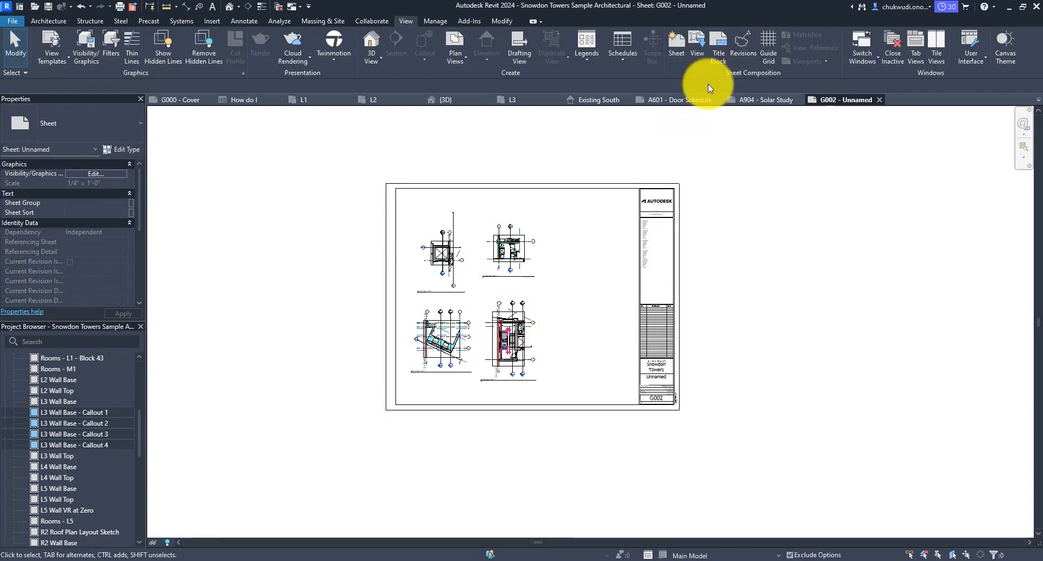
# - Start adding views to sheet G002 and filter the view list by 'l3'
pyautogui.click(697, 44)
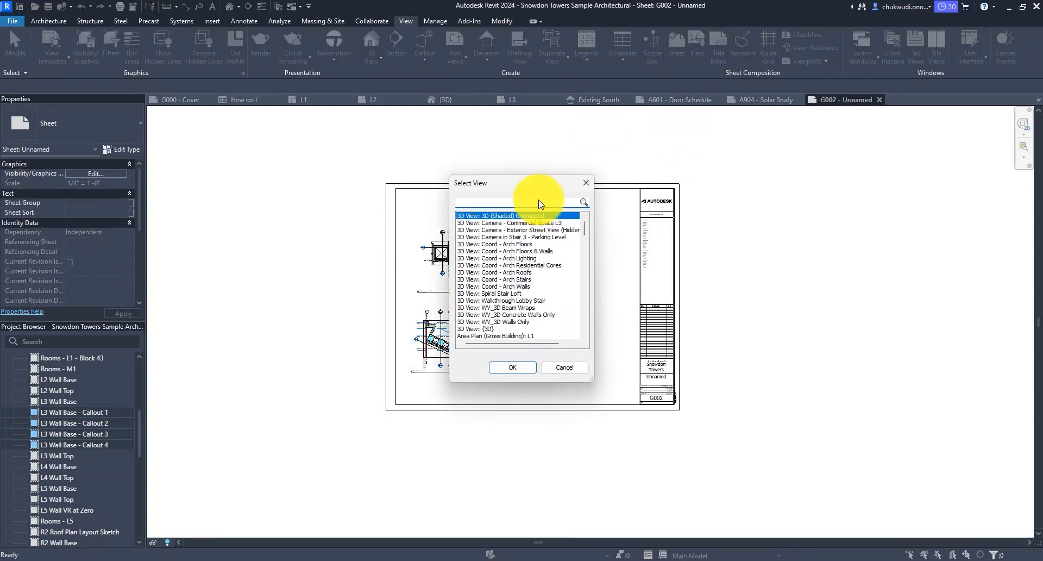
pyautogui.write('call')
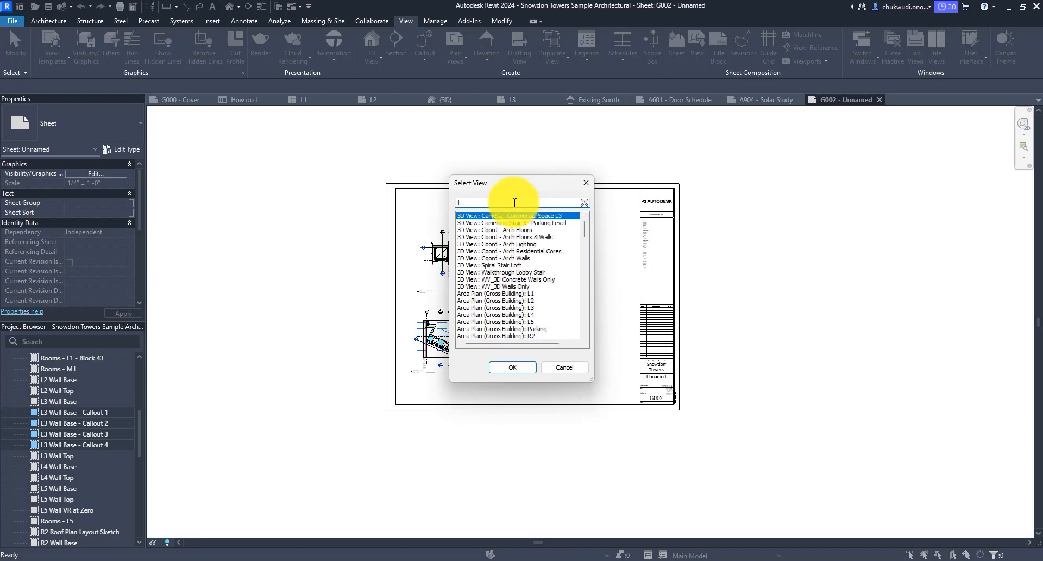
pyautogui.write('l3')
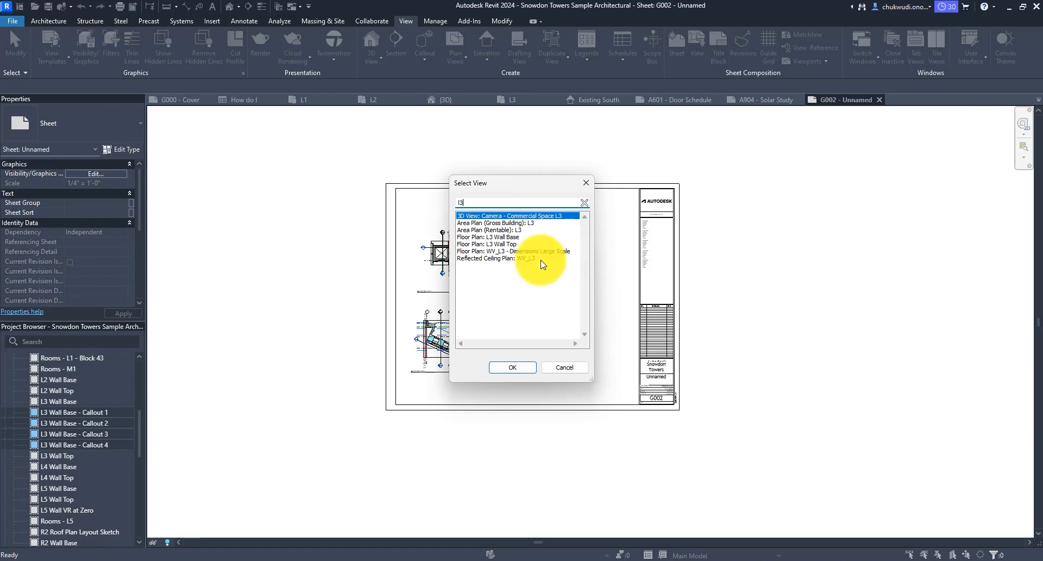
# - Select three L3 floor plans together and place them on the sheet
pyautogui.click(491, 236)
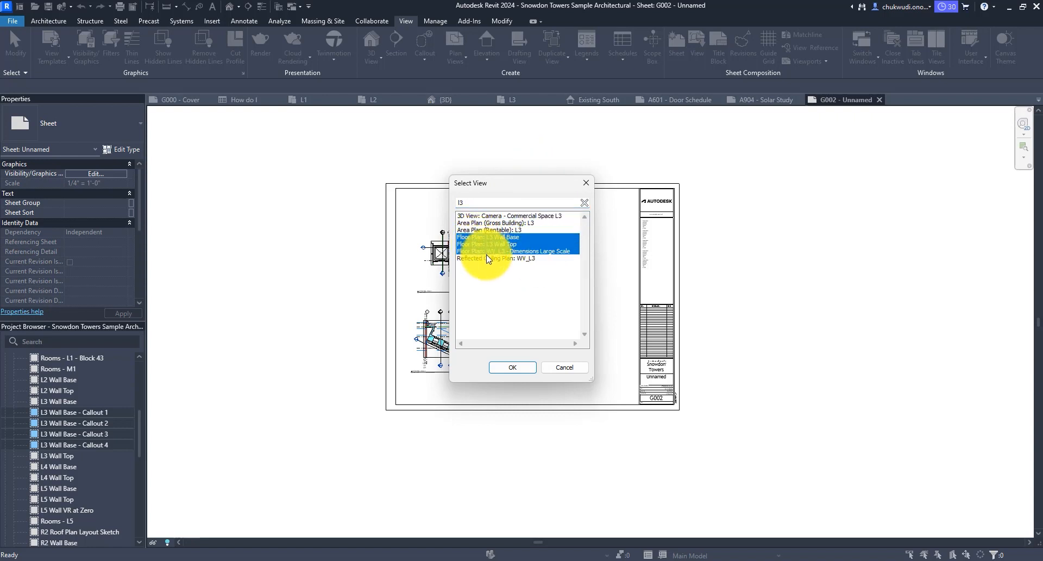
pyautogui.click(512, 367)
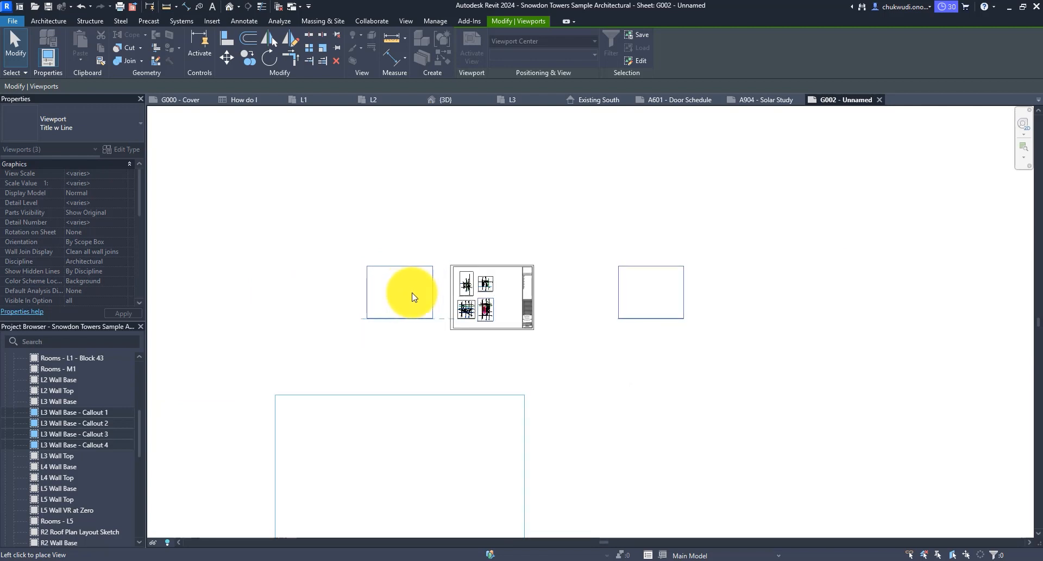
pyautogui.click(678, 99)
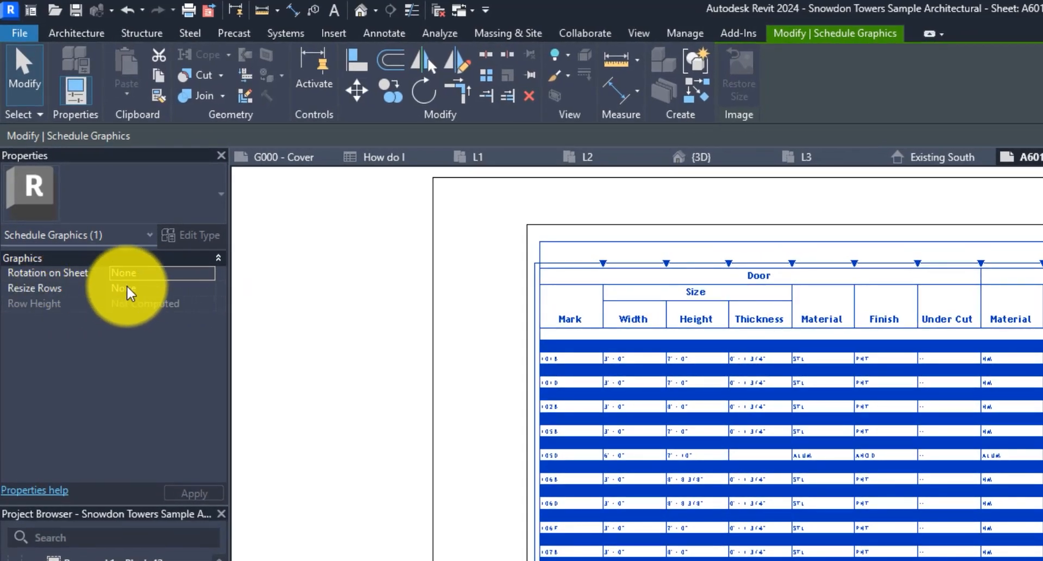
# - Choose a Resize Rows option for the A601 door schedule, then close the project
pyautogui.click(123, 287)
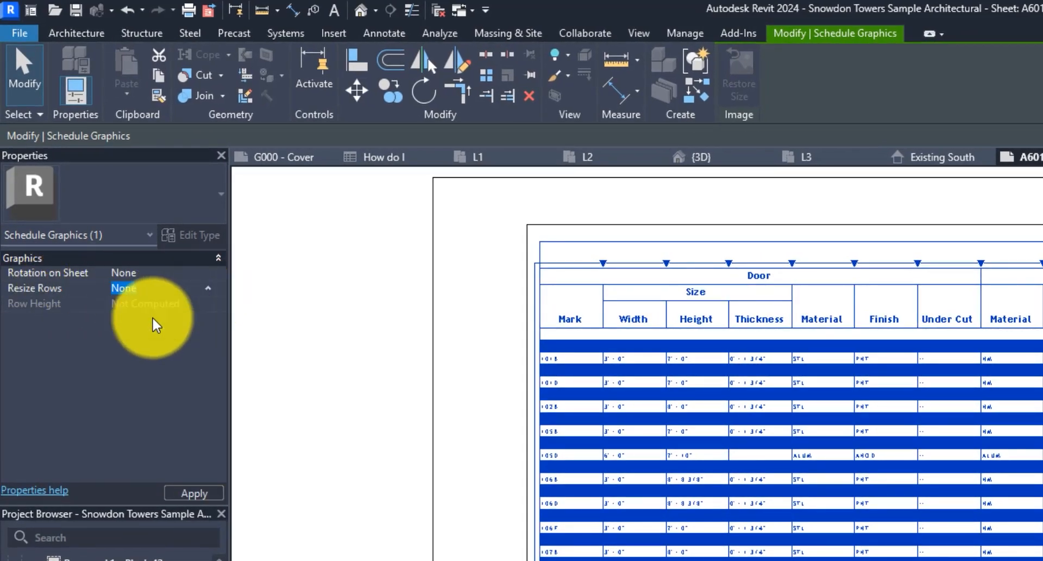
pyautogui.click(133, 287)
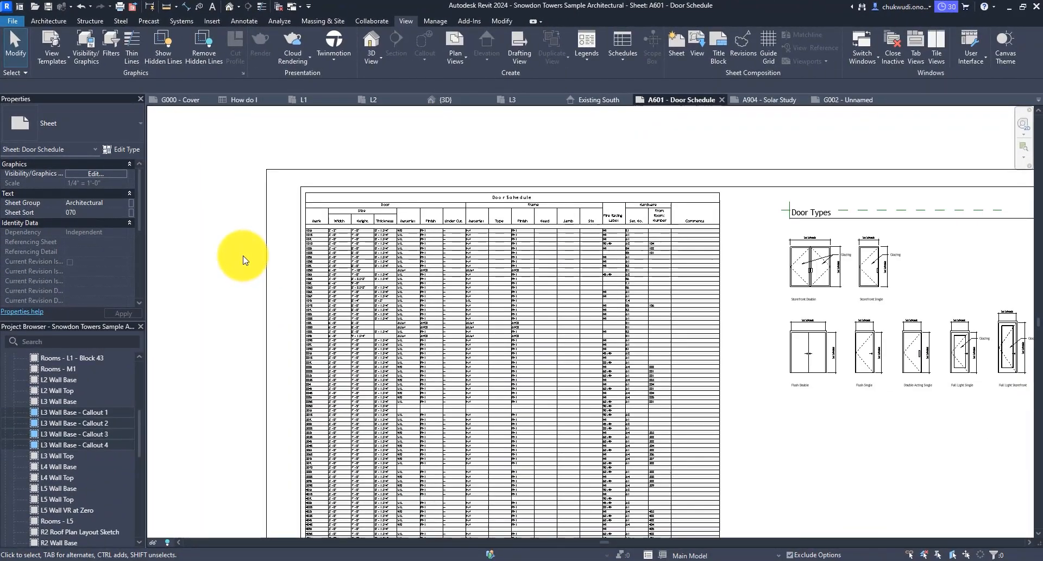
pyautogui.click(16, 7)
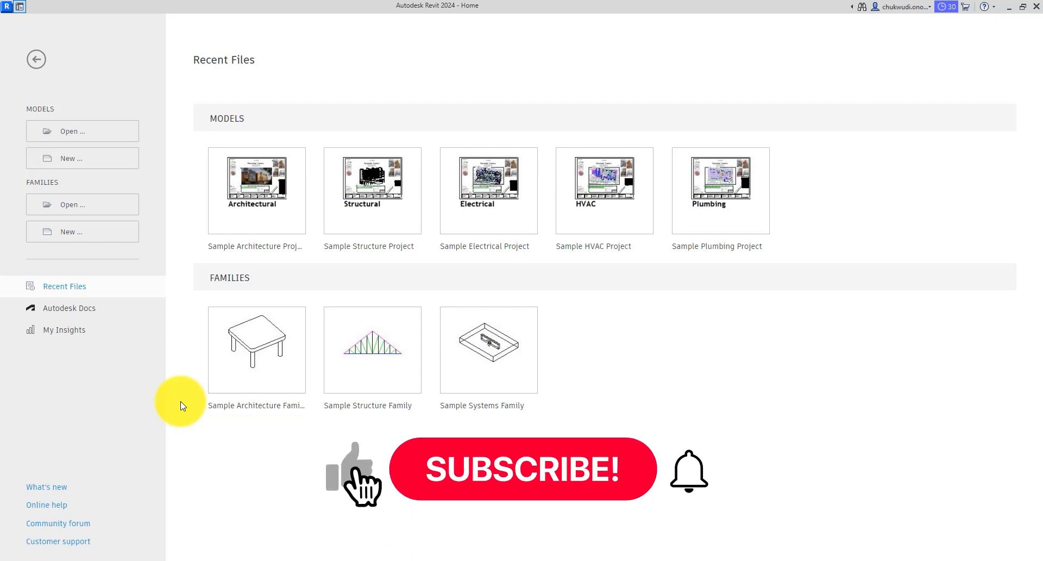
# - Stay on the Revit Home screen listing recent sample models and families
pyautogui.click(521, 470)
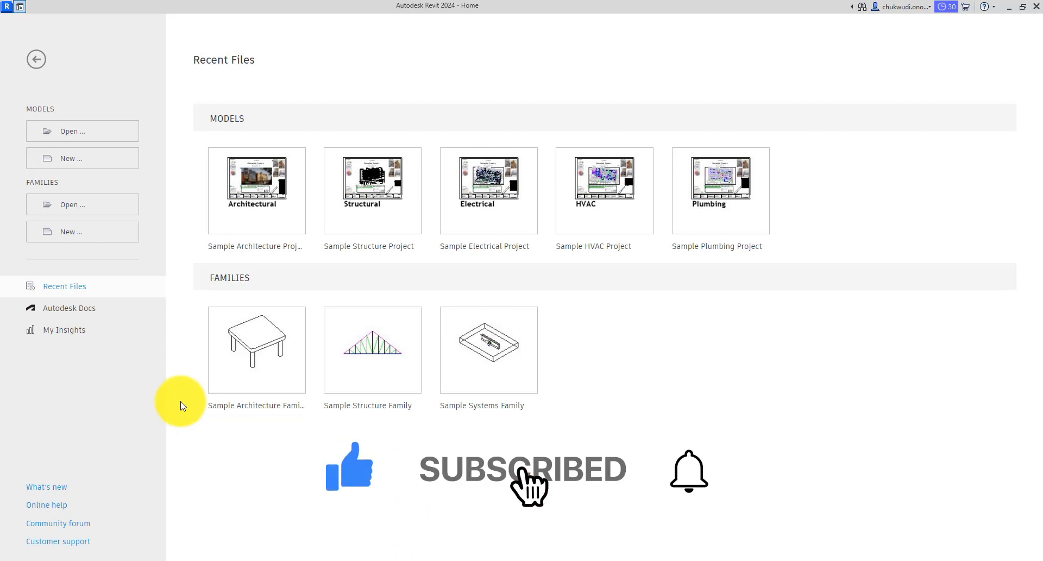